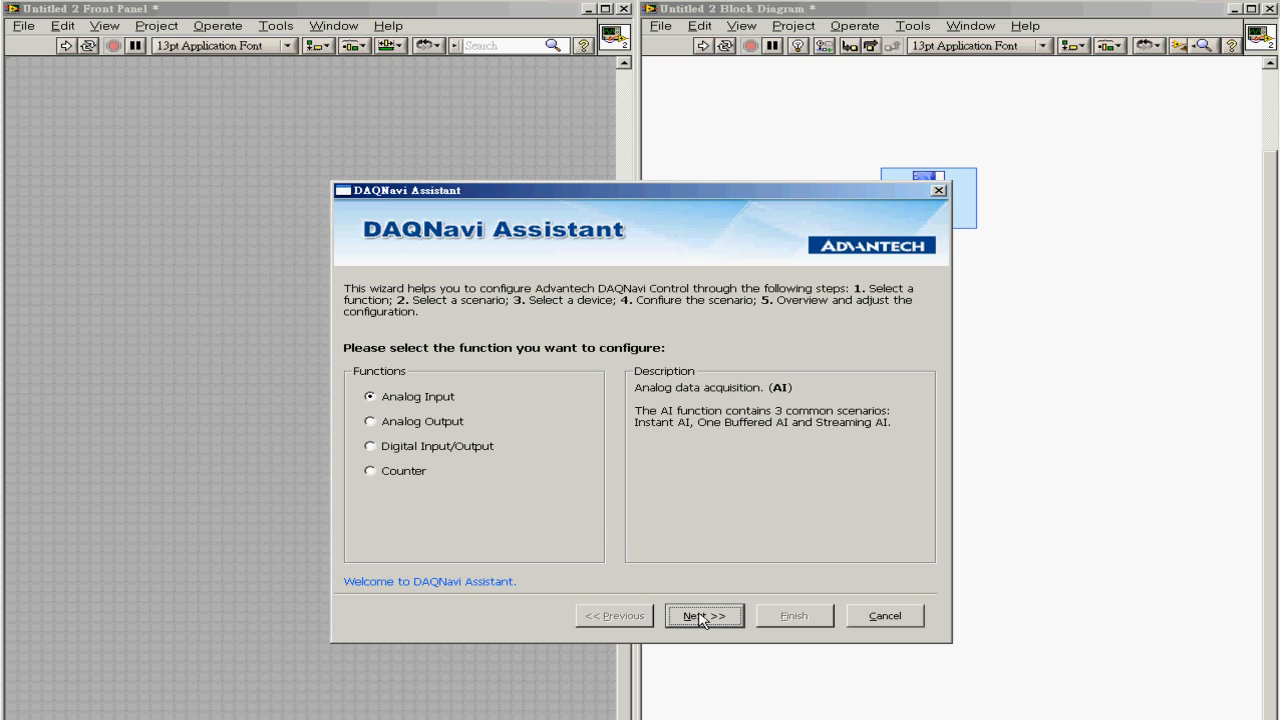
Configure Analog Input, Instant AI scenario on DemoDevice and finish the assistant
{"action": "left_click", "coordinate": [704, 615]}
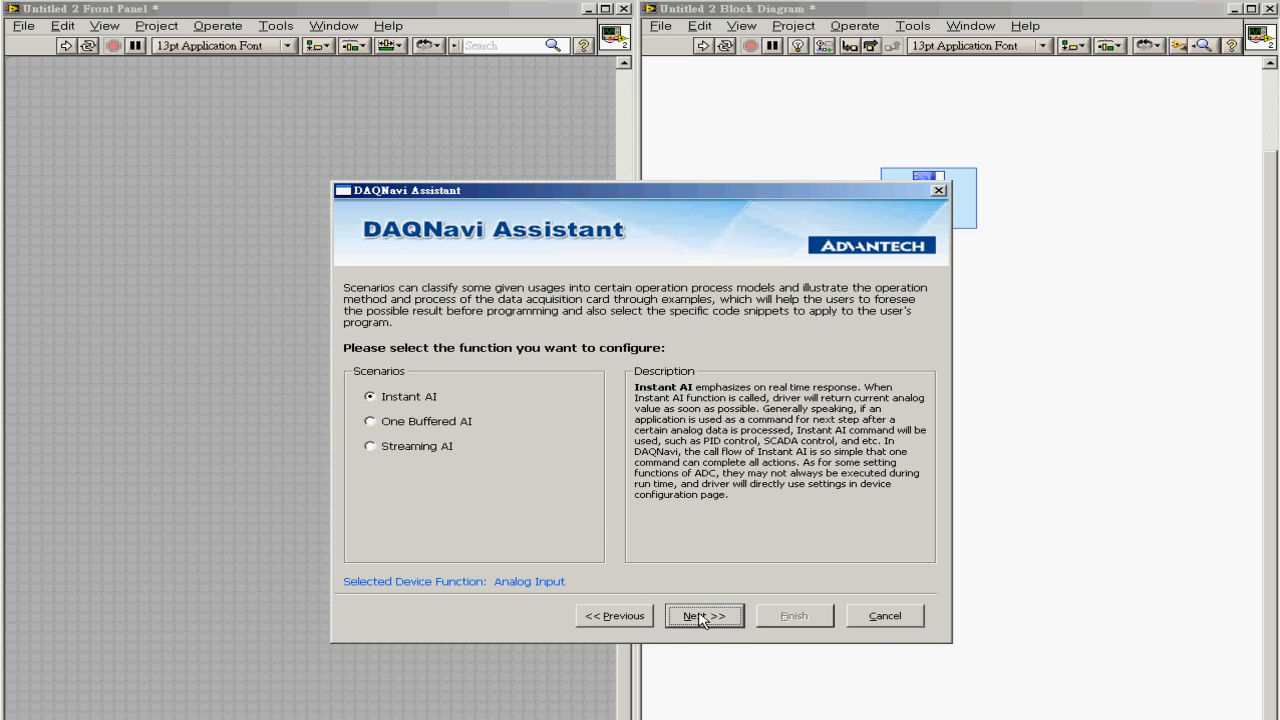
{"action": "mouse_move", "coordinate": [582, 403]}
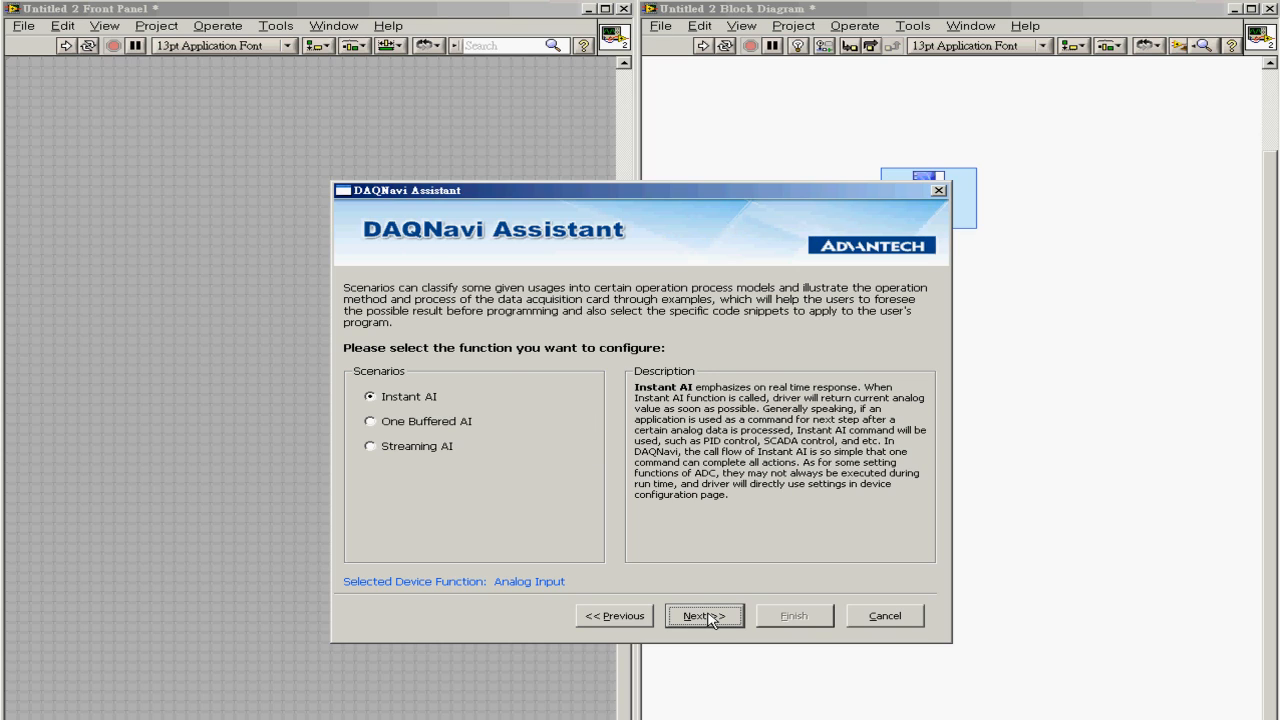
{"action": "left_click", "coordinate": [704, 615]}
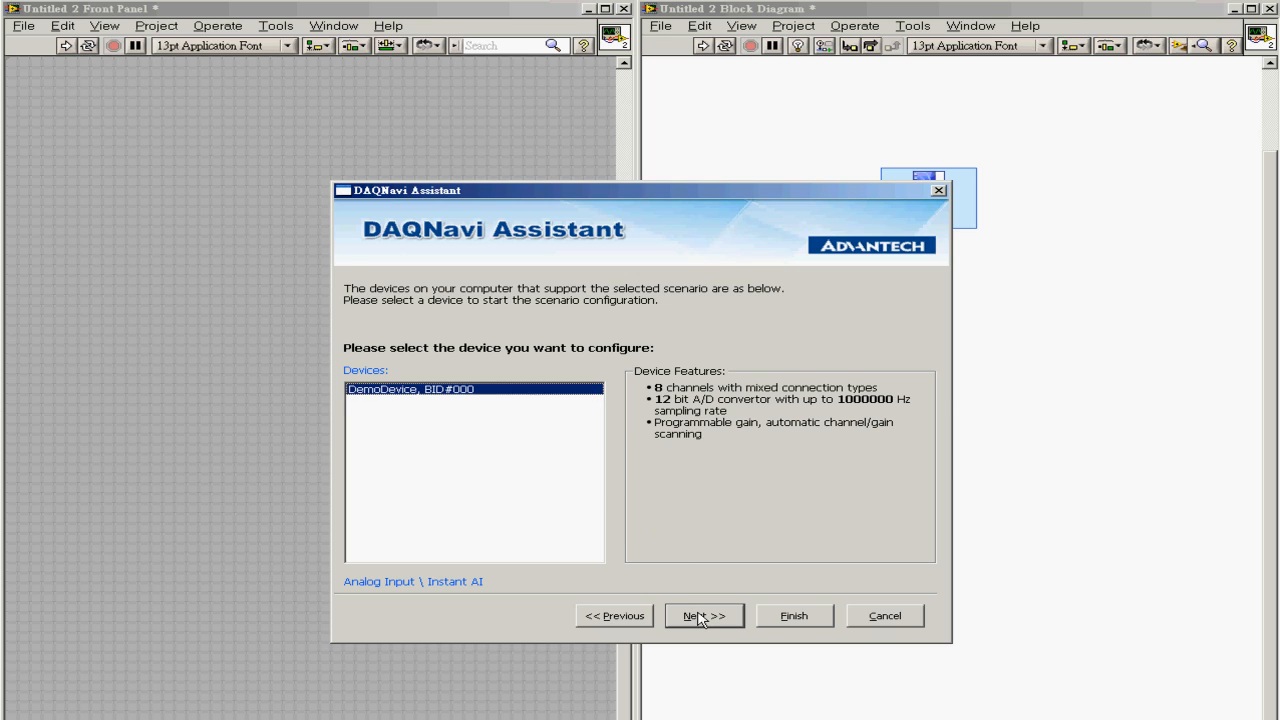
{"action": "left_click", "coordinate": [703, 615]}
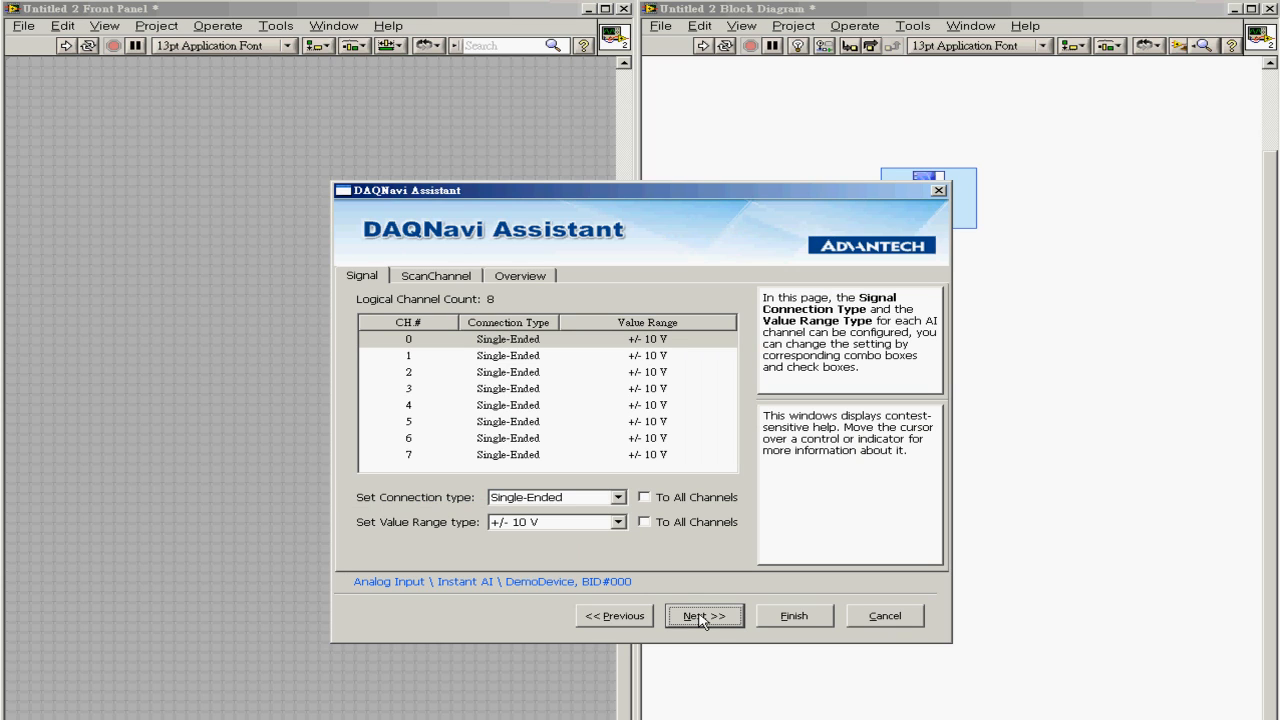
{"action": "mouse_move", "coordinate": [708, 361]}
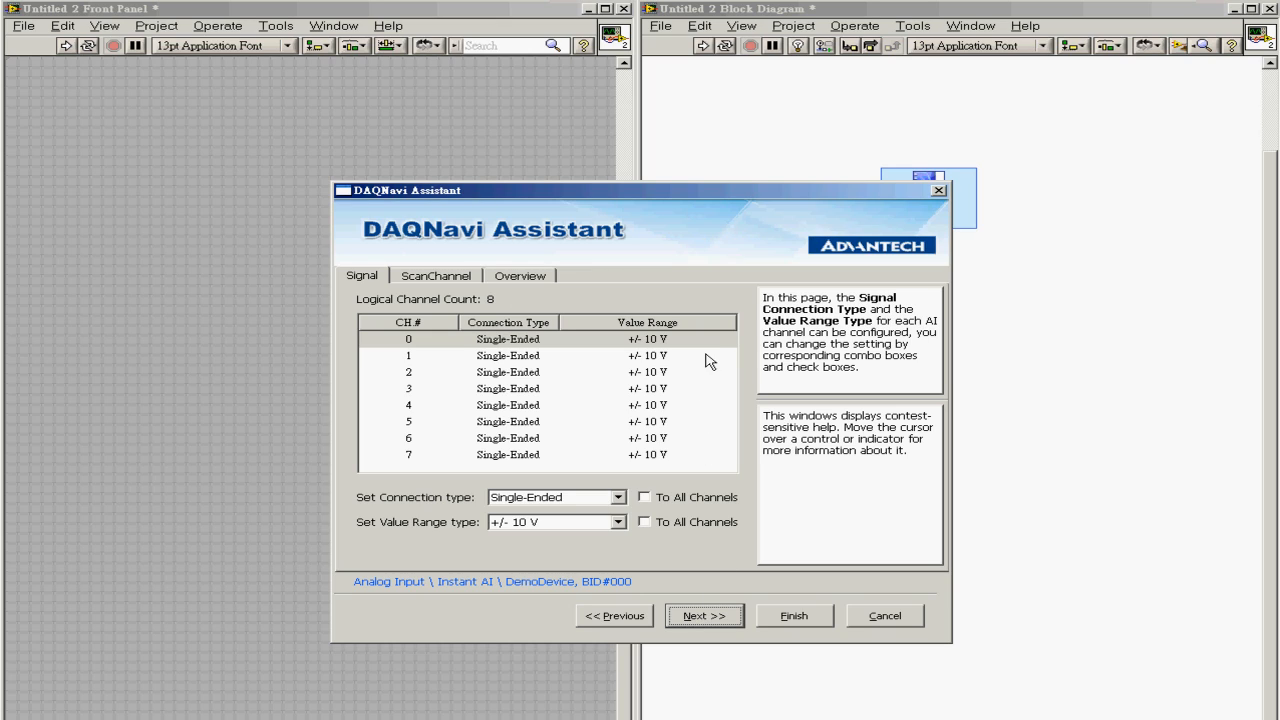
{"action": "mouse_move", "coordinate": [700, 464]}
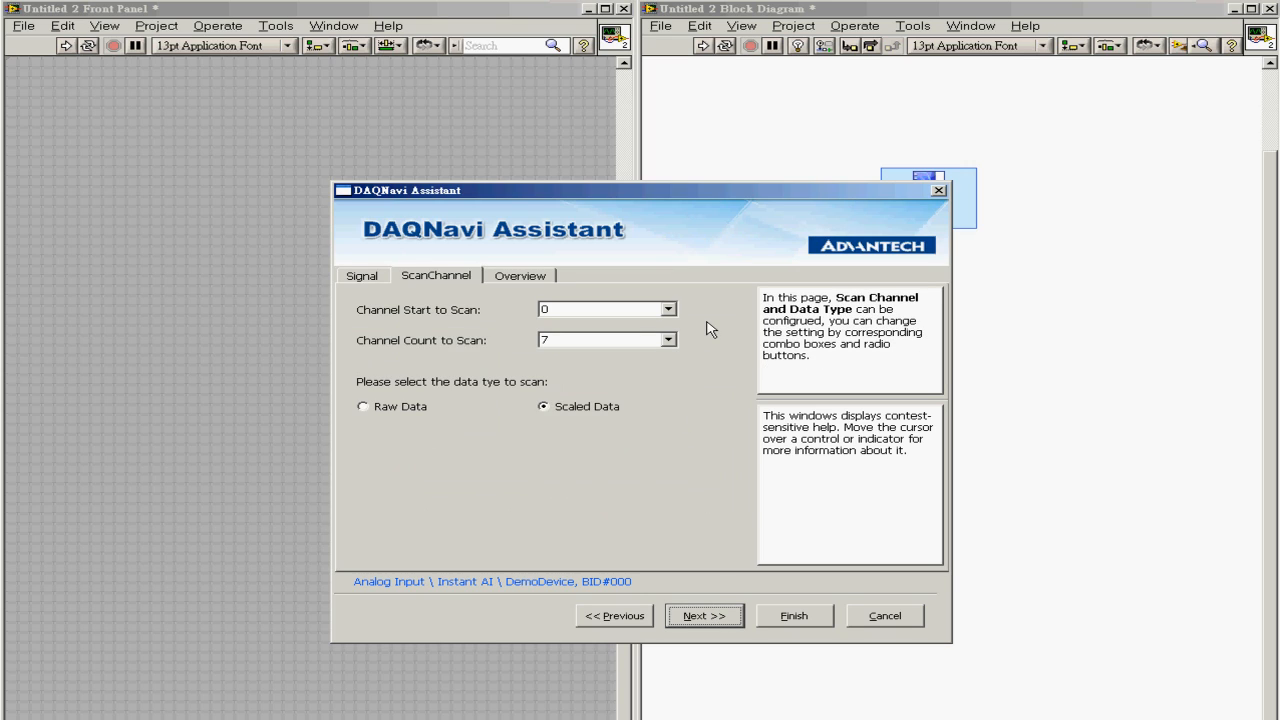
{"action": "mouse_move", "coordinate": [723, 343]}
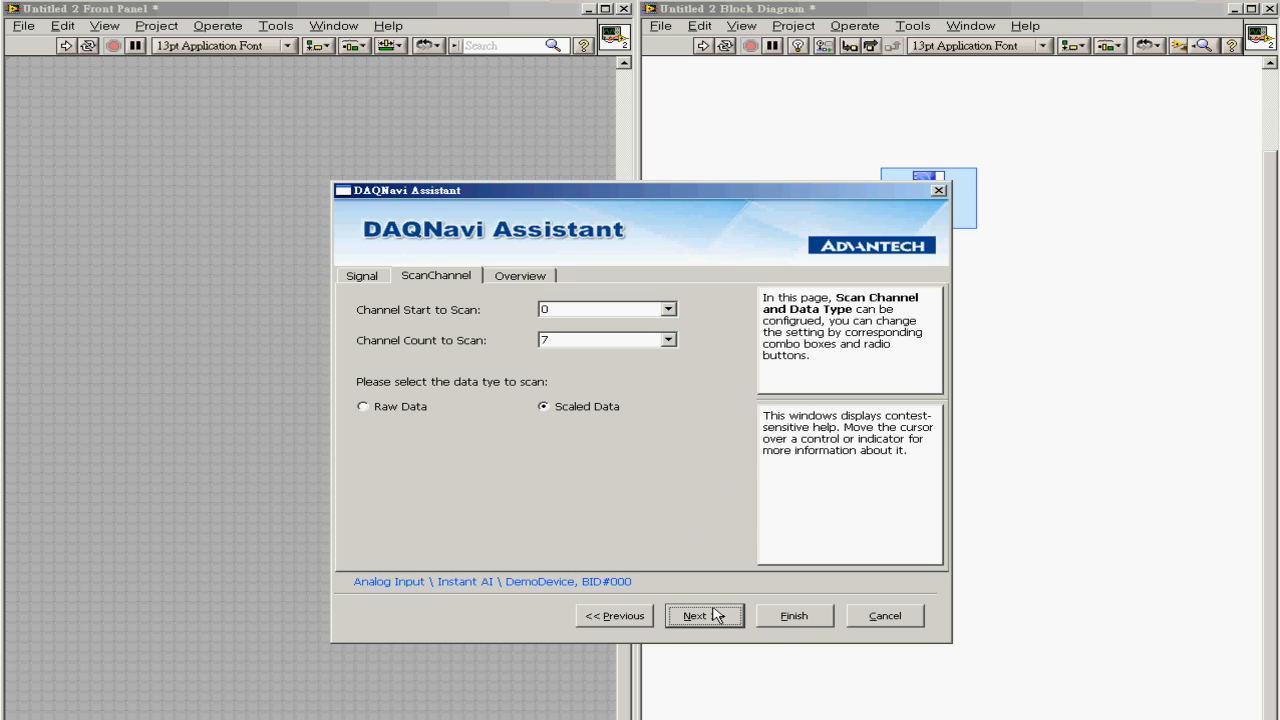
{"action": "left_click", "coordinate": [704, 615]}
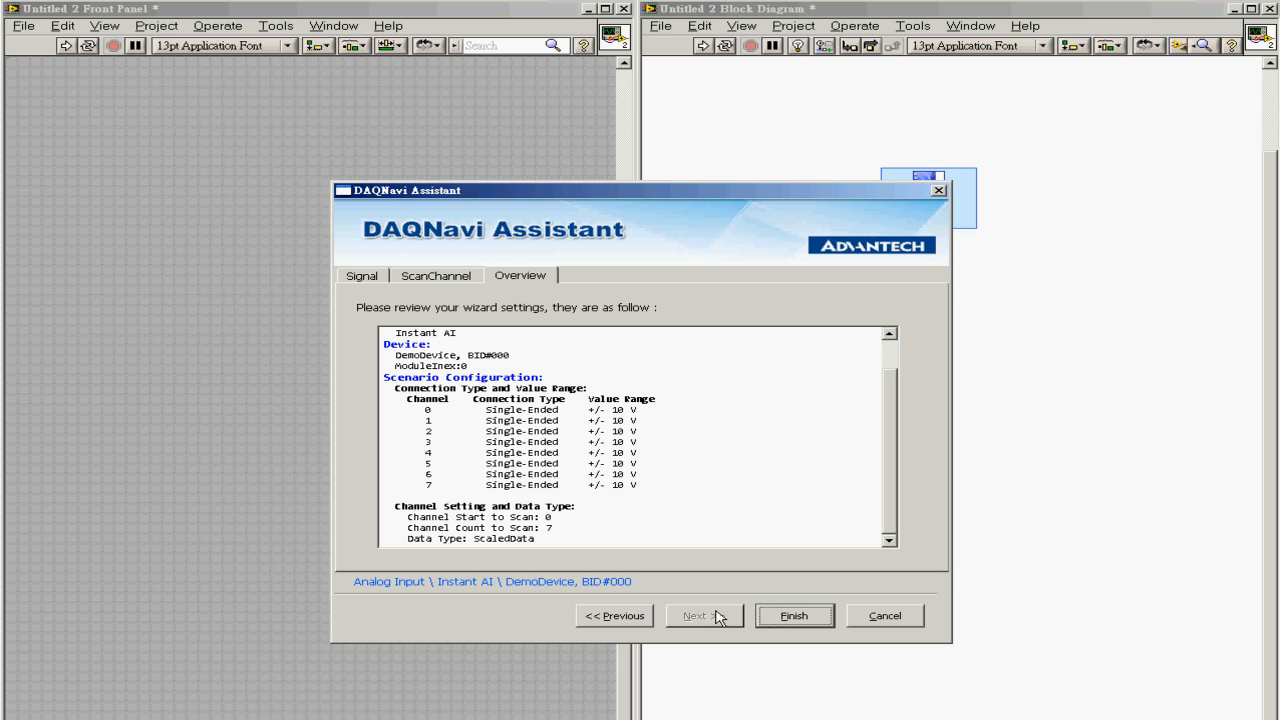
{"action": "left_click", "coordinate": [793, 615]}
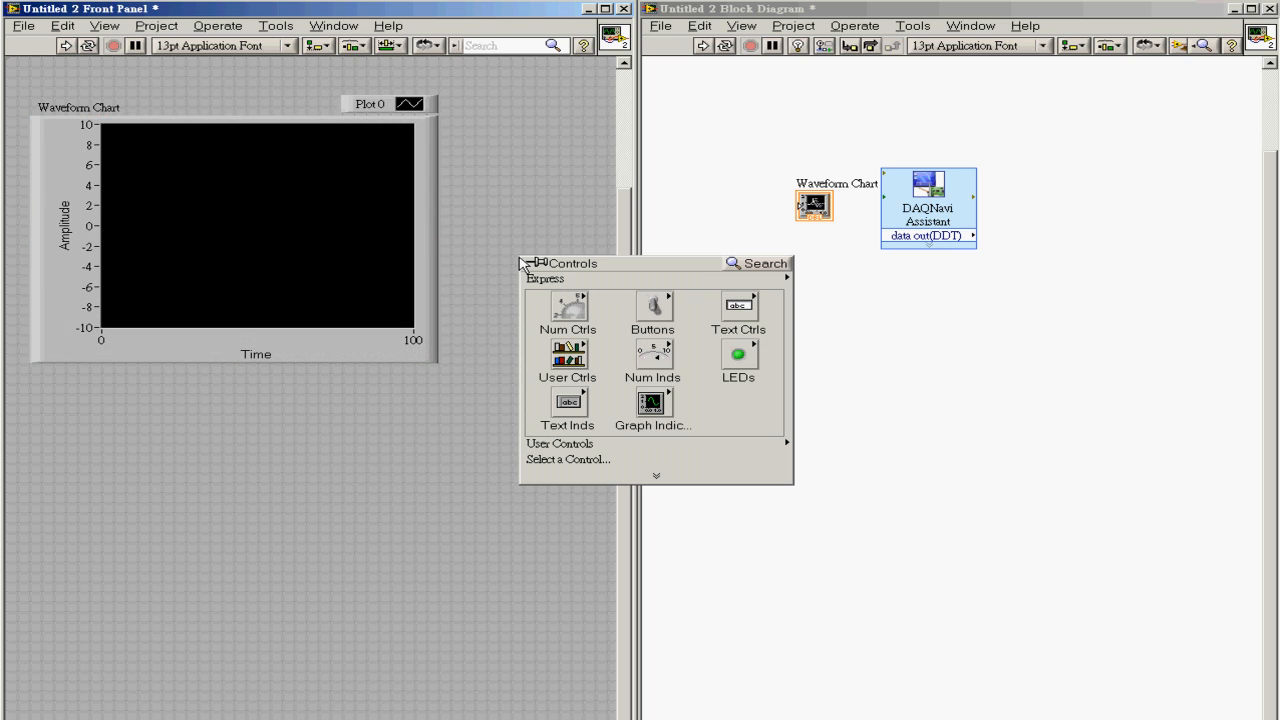
Place a Stop button from Express > Buttons beside the waveform chart
{"action": "left_click", "coordinate": [652, 305]}
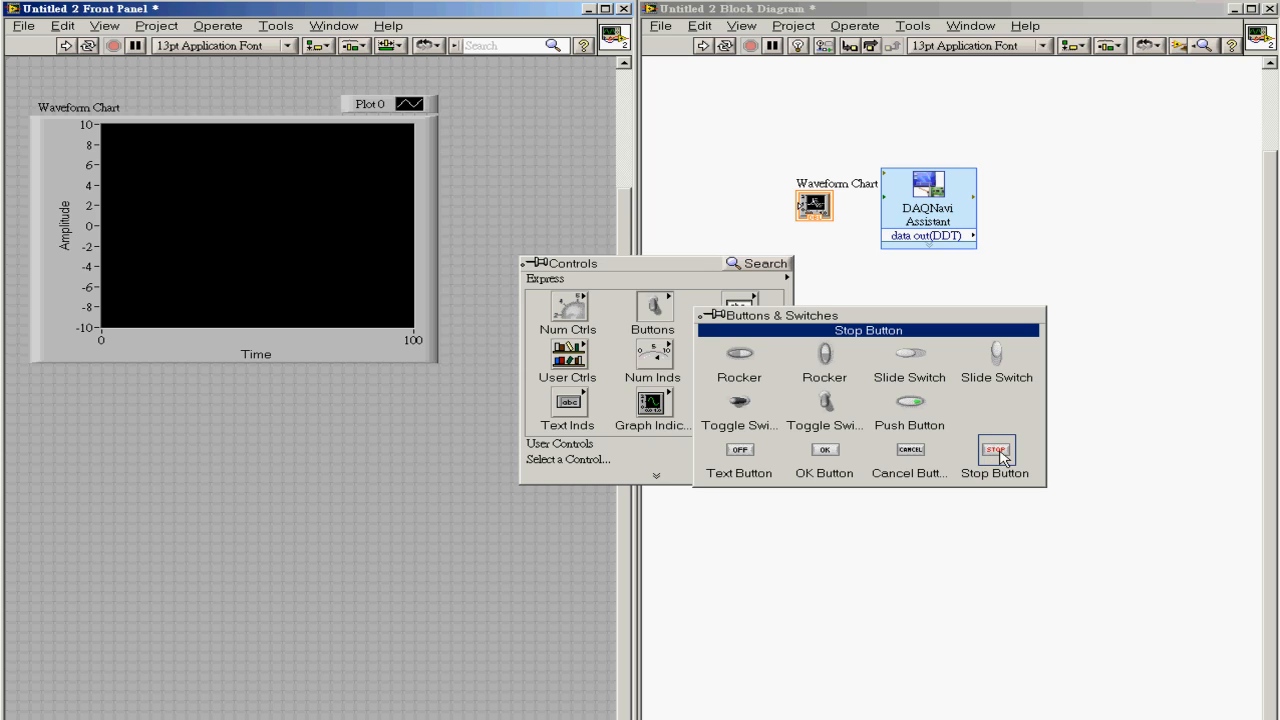
{"action": "left_click", "coordinate": [995, 450]}
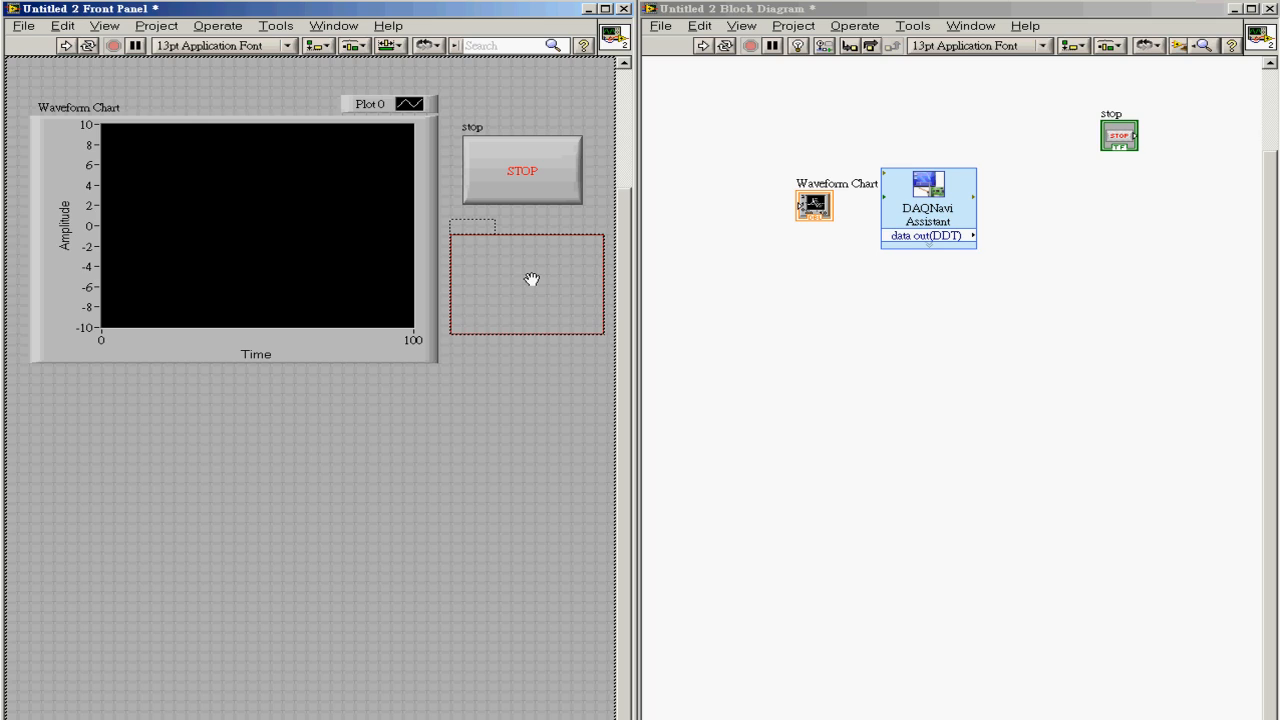
Place the error out cluster and a numeric Array, stretched wide to show many elements
{"action": "left_click", "coordinate": [527, 283]}
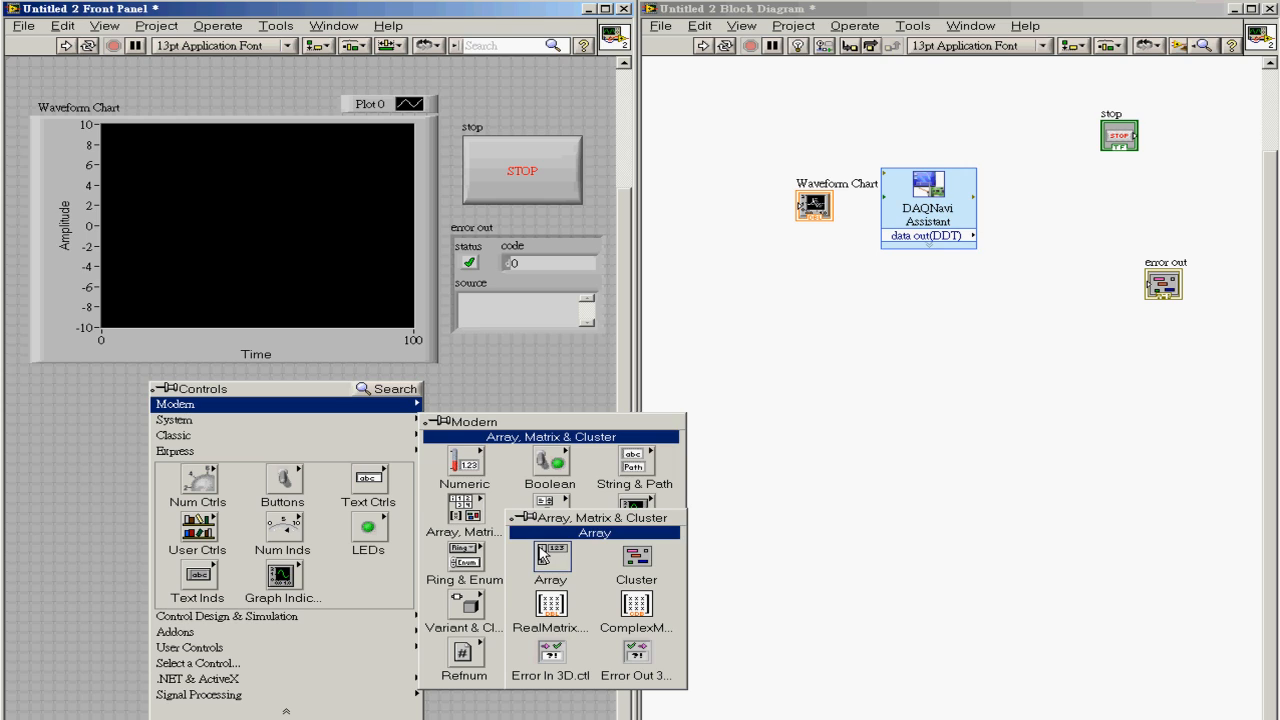
{"action": "left_click", "coordinate": [550, 558]}
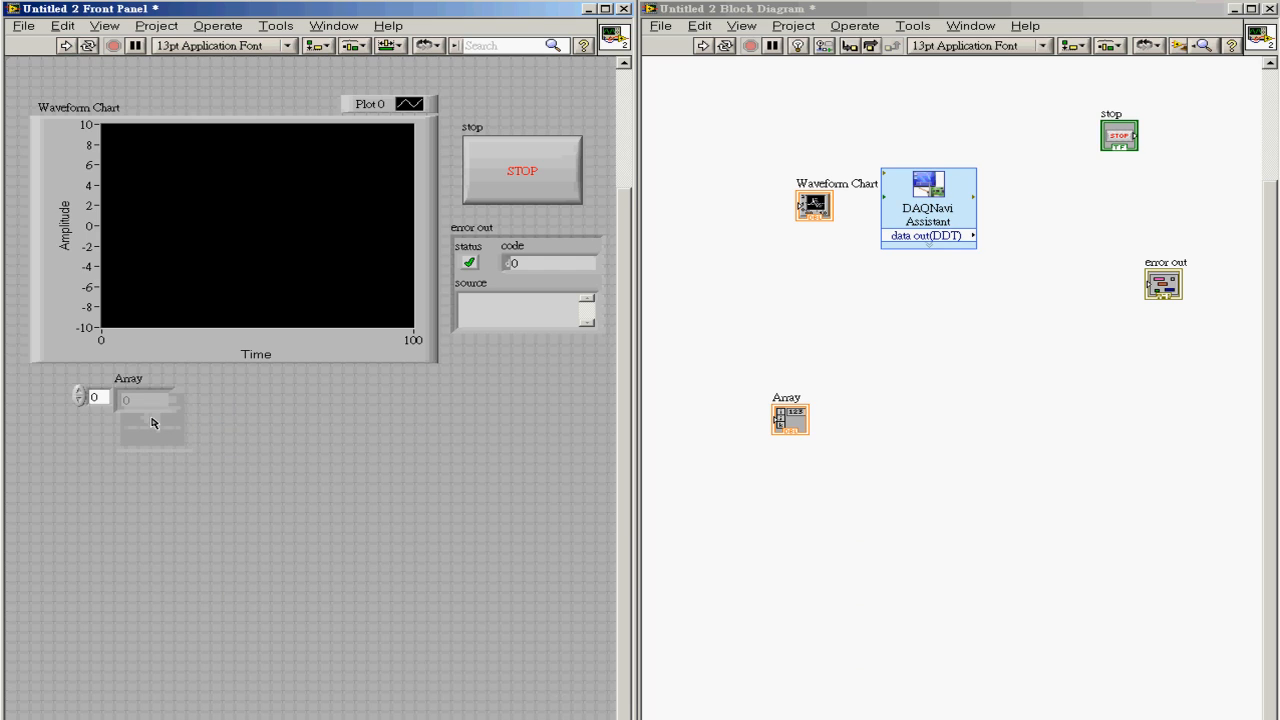
{"action": "left_click_drag", "start_coordinate": [185, 408], "coordinate": [490, 408]}
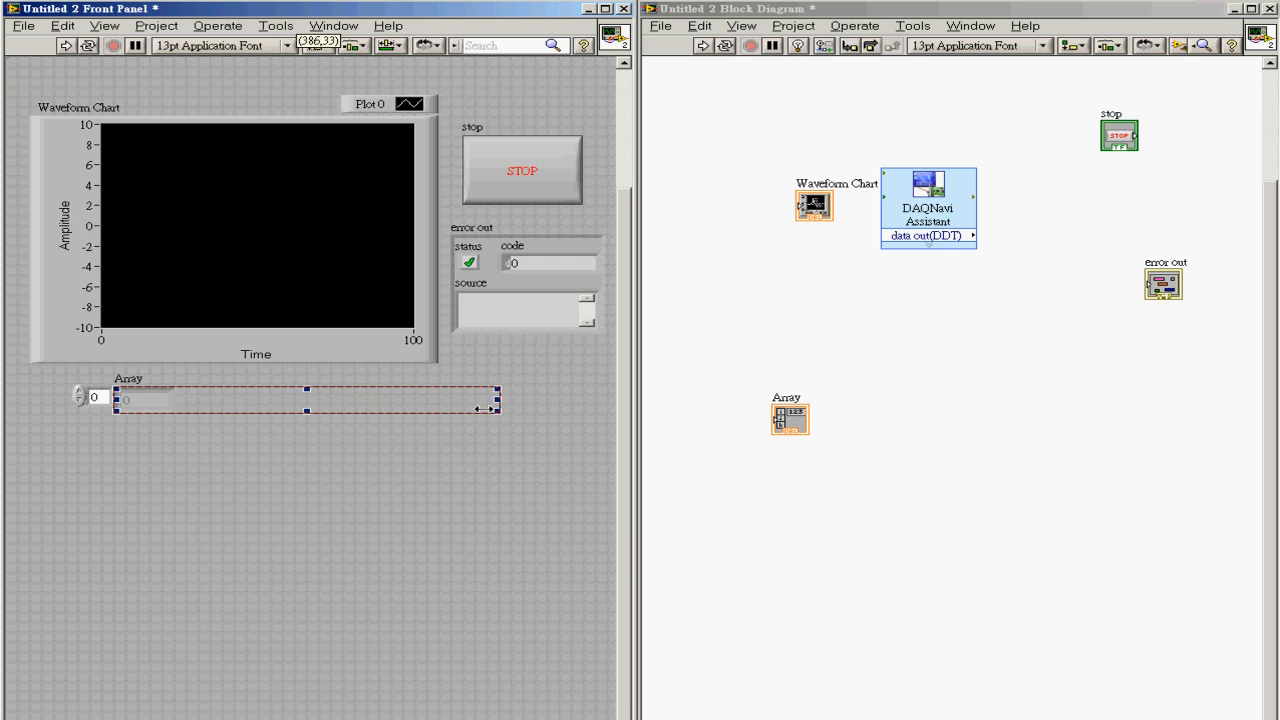
{"action": "left_click_drag", "start_coordinate": [493, 409], "coordinate": [543, 400]}
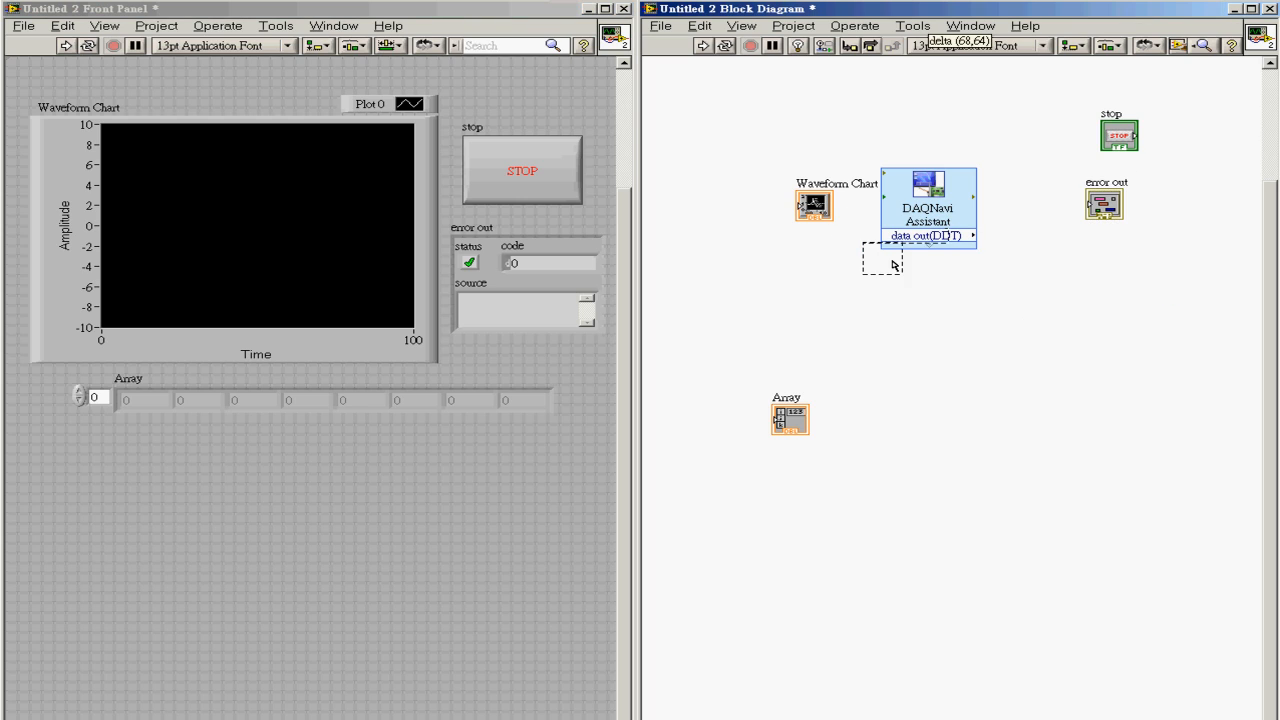
Arrange the chart and Array terminals right of the Assistant and wire in the stop terminal
{"action": "left_click_drag", "start_coordinate": [815, 205], "coordinate": [1103, 265]}
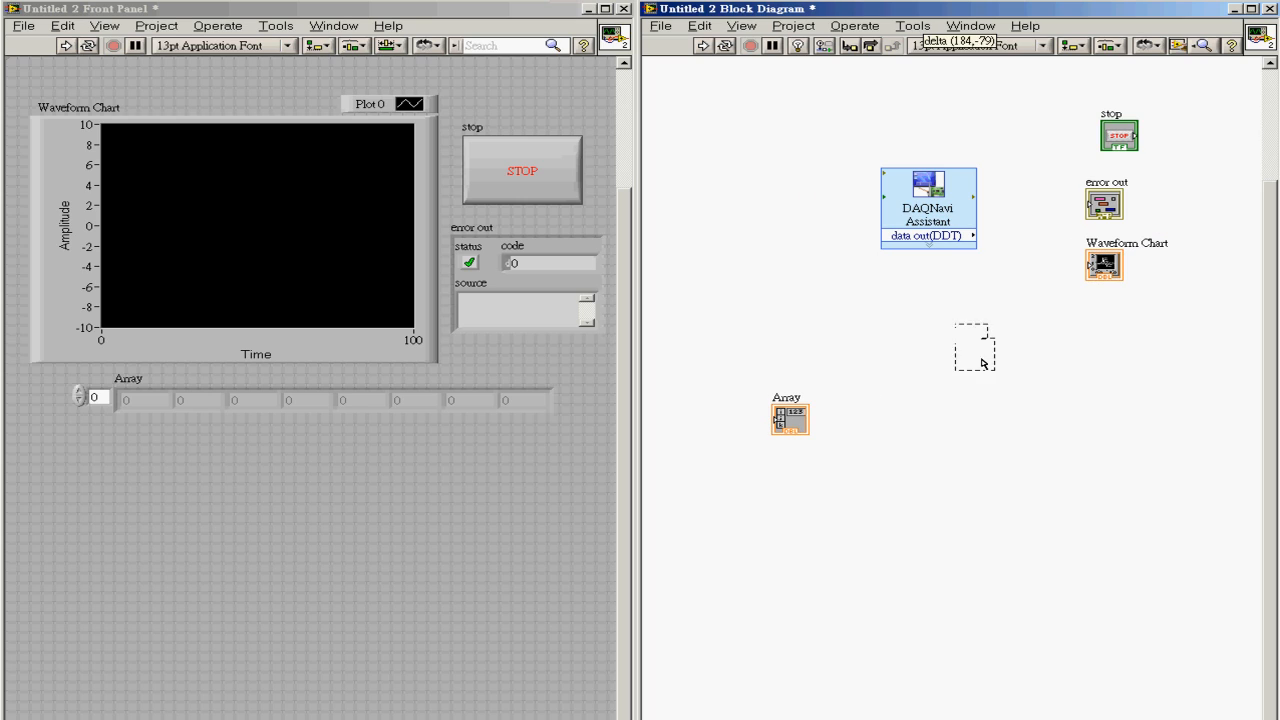
{"action": "left_click_drag", "start_coordinate": [790, 417], "coordinate": [1105, 320]}
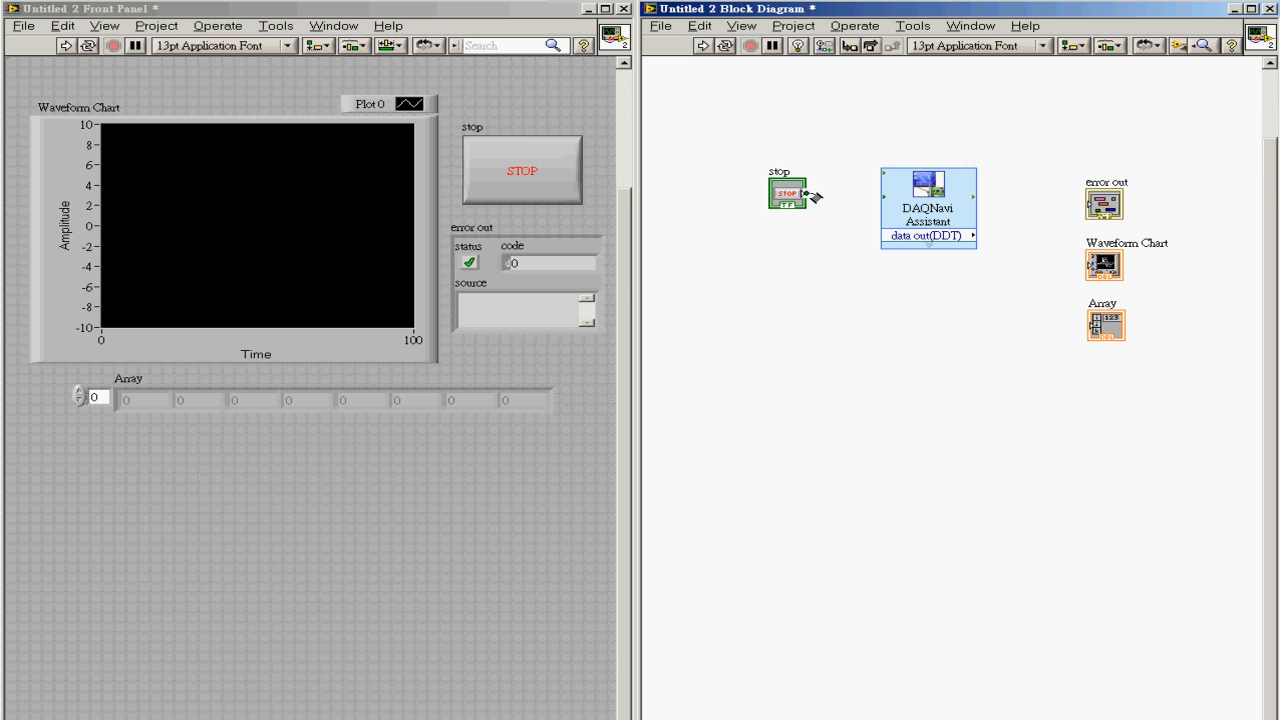
{"action": "left_click_drag", "start_coordinate": [800, 195], "coordinate": [878, 202]}
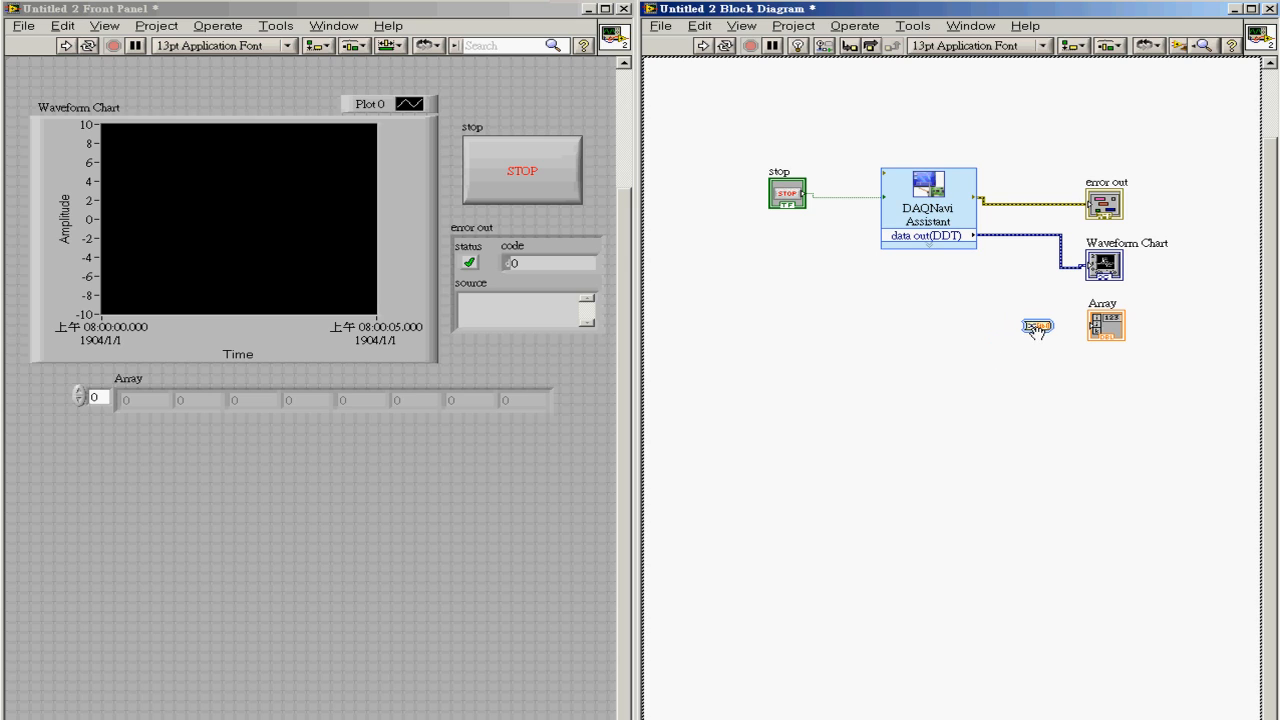
Set Convert from Dynamic Data to 1D array of scalars and wire data out through it to Array
{"action": "double_click", "coordinate": [1037, 326]}
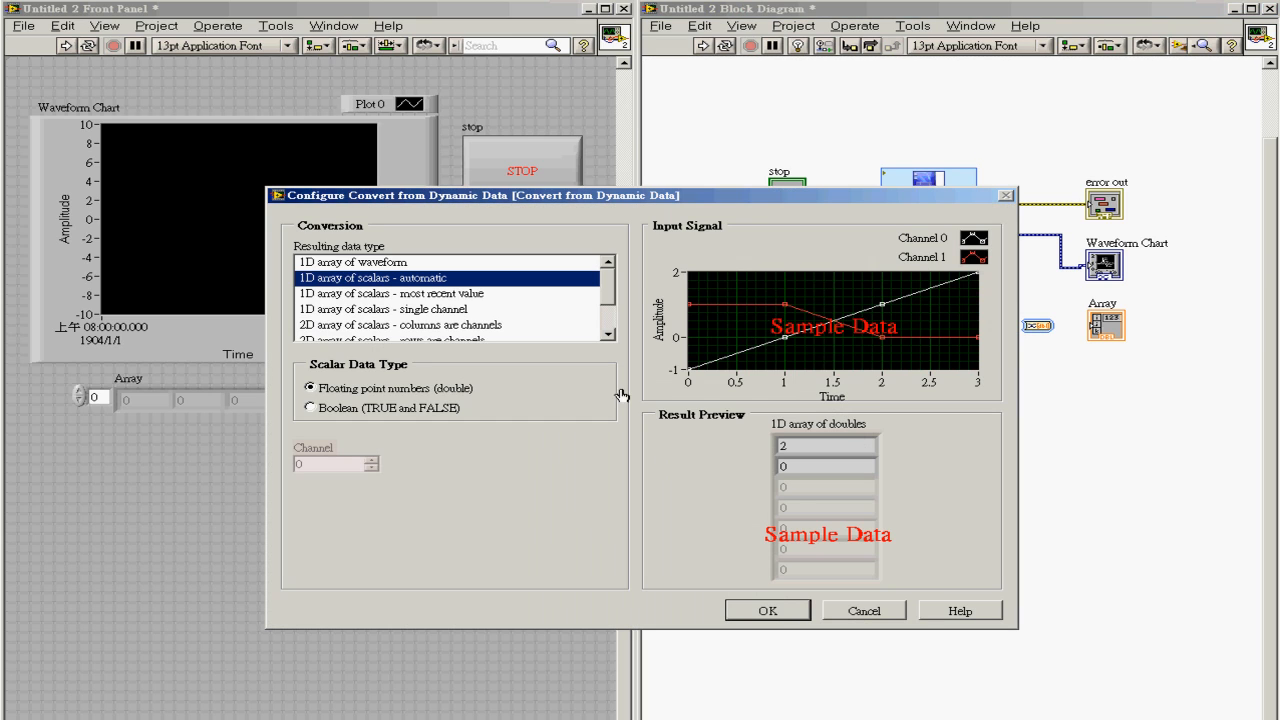
{"action": "mouse_move", "coordinate": [561, 363]}
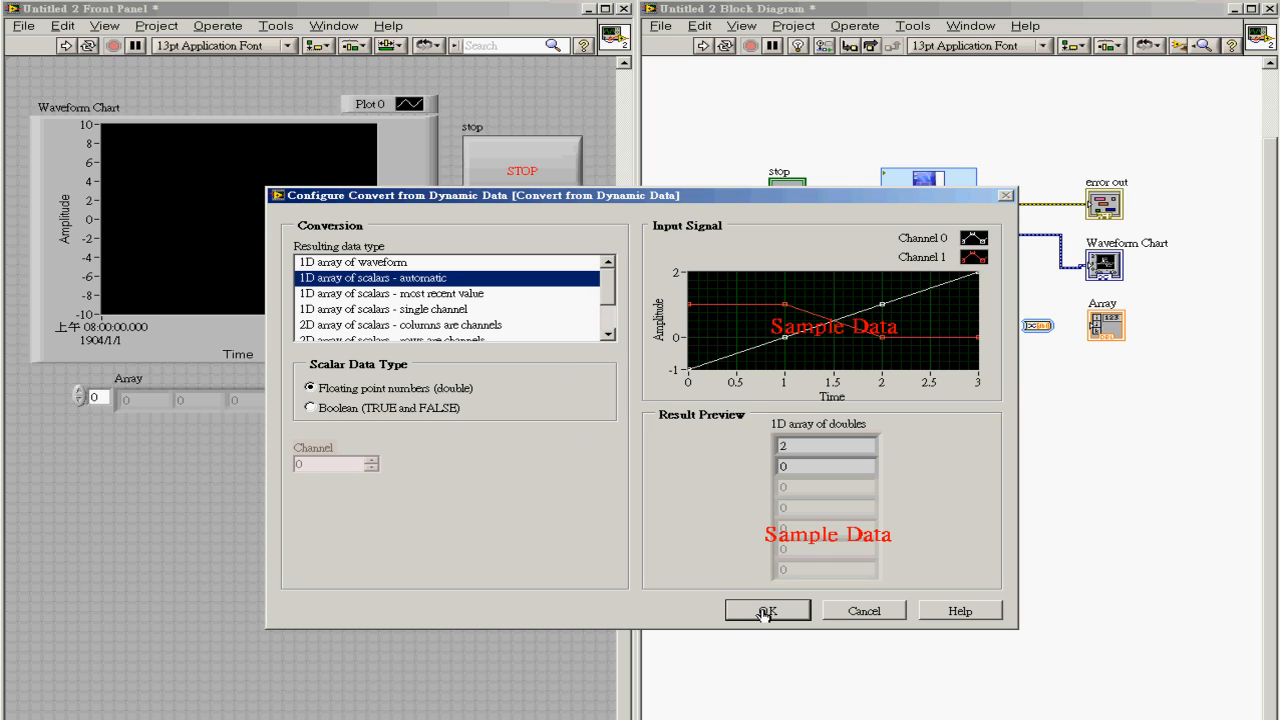
{"action": "left_click", "coordinate": [767, 611]}
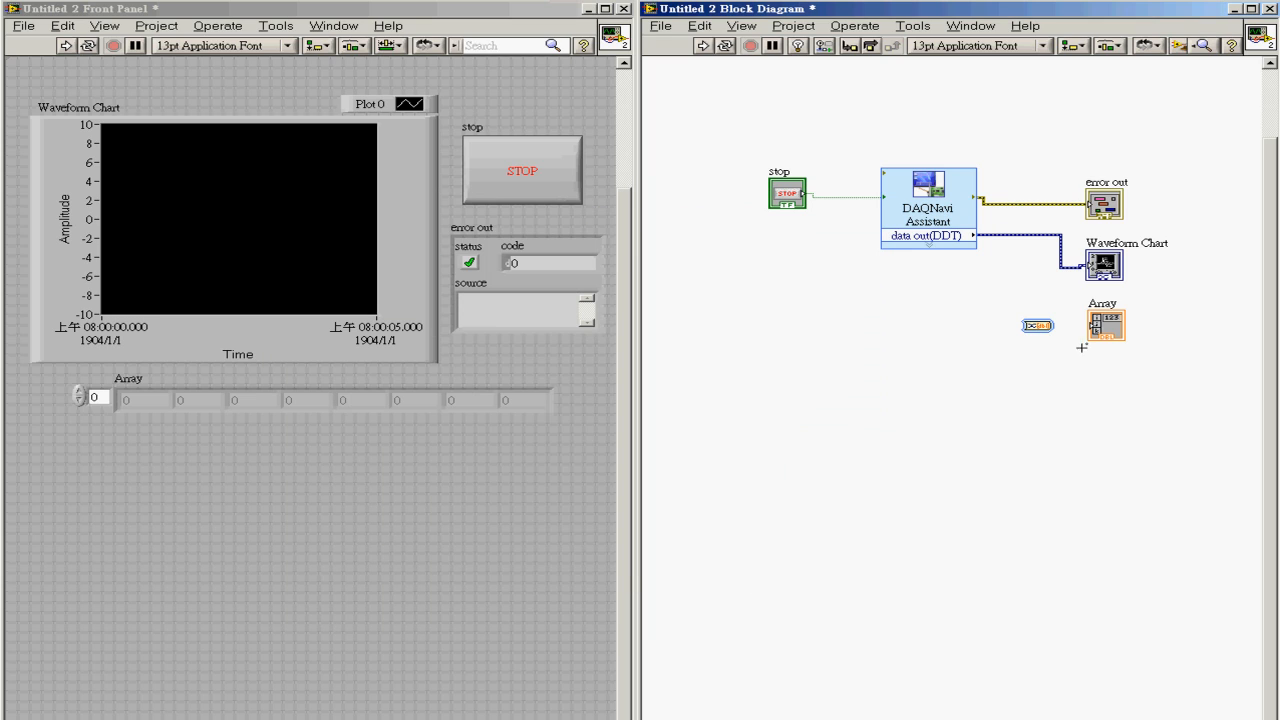
{"action": "mouse_move", "coordinate": [1006, 242]}
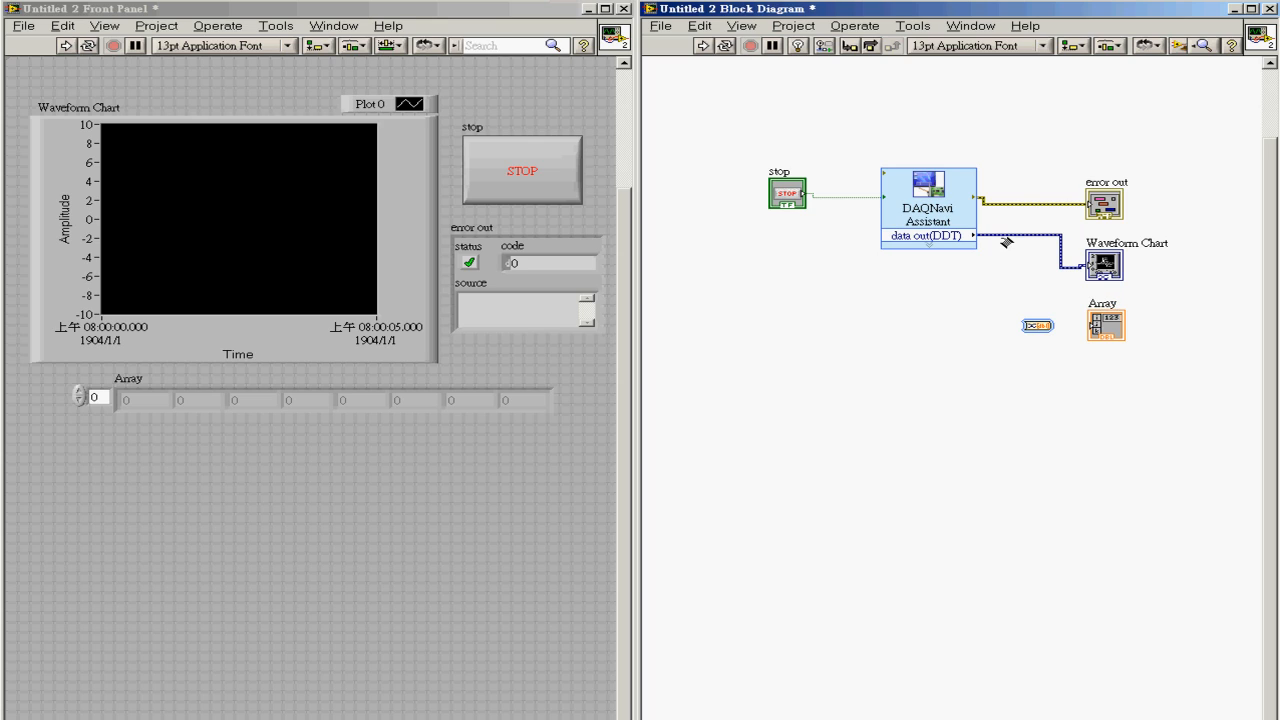
{"action": "left_click_drag", "start_coordinate": [1000, 236], "coordinate": [1035, 326]}
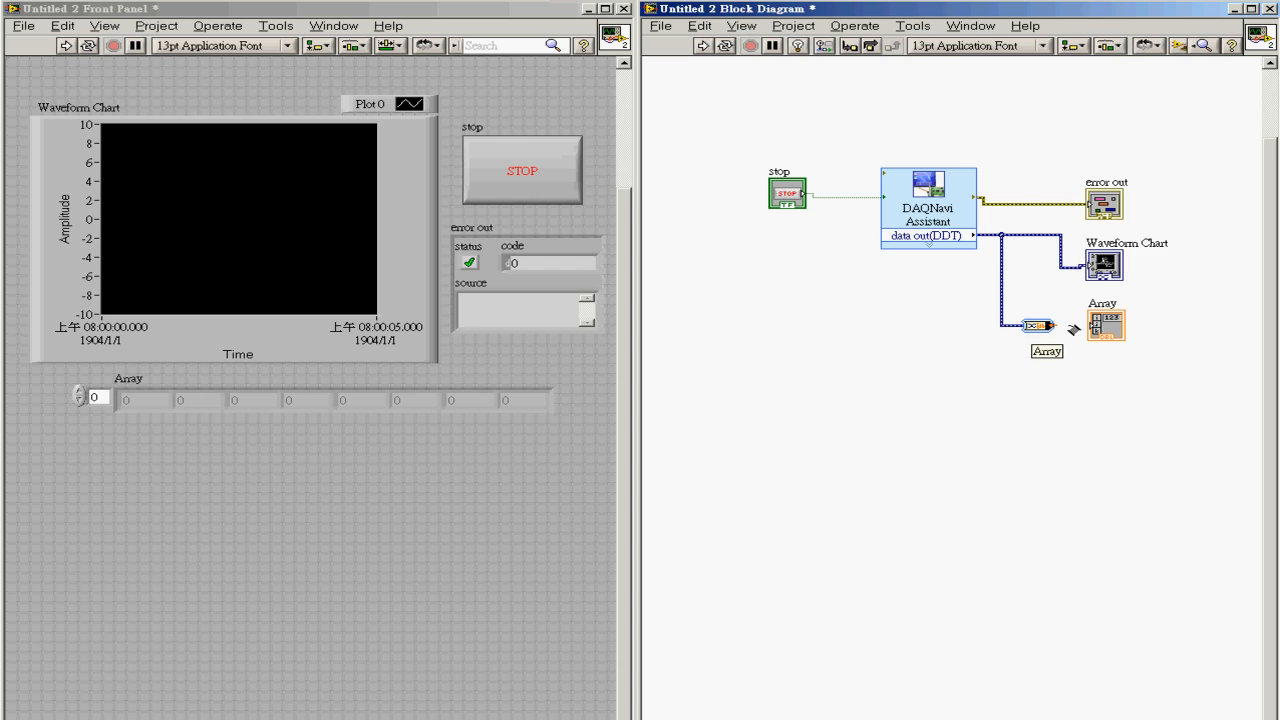
{"action": "left_click", "coordinate": [1107, 325]}
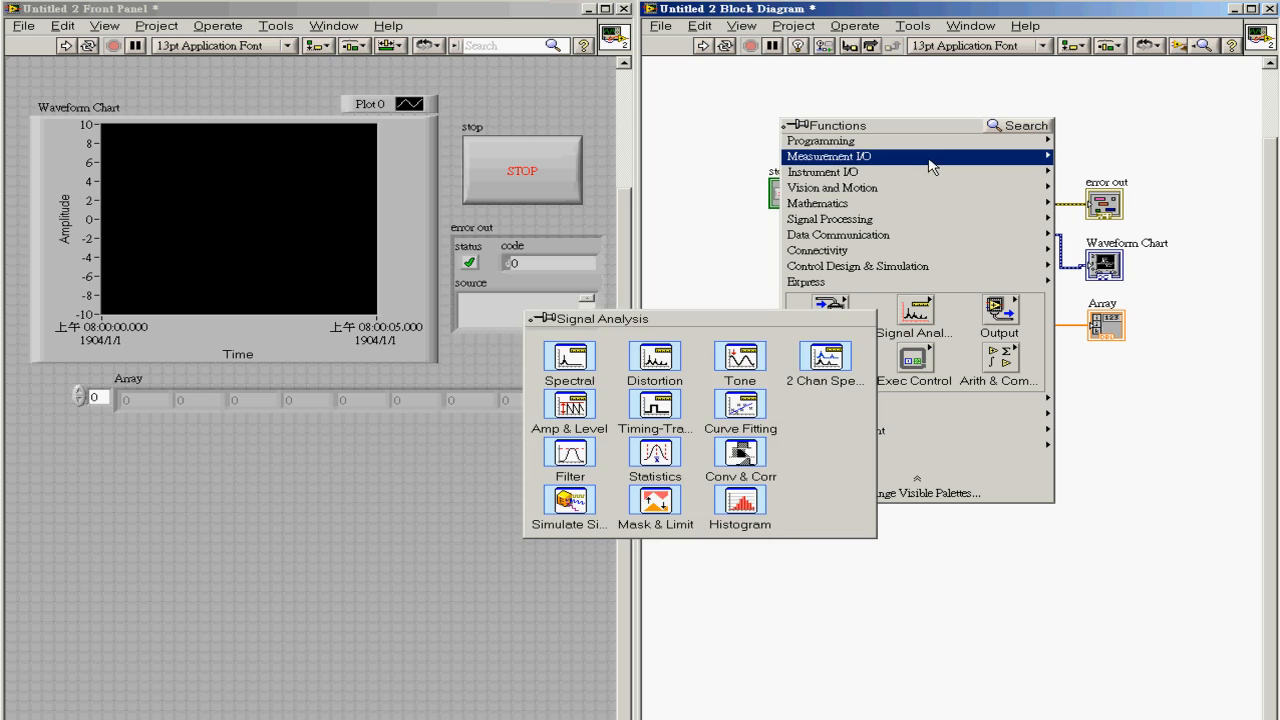
Draw a While Loop from Programming > Structures around all the block diagram nodes
{"action": "left_click", "coordinate": [820, 140]}
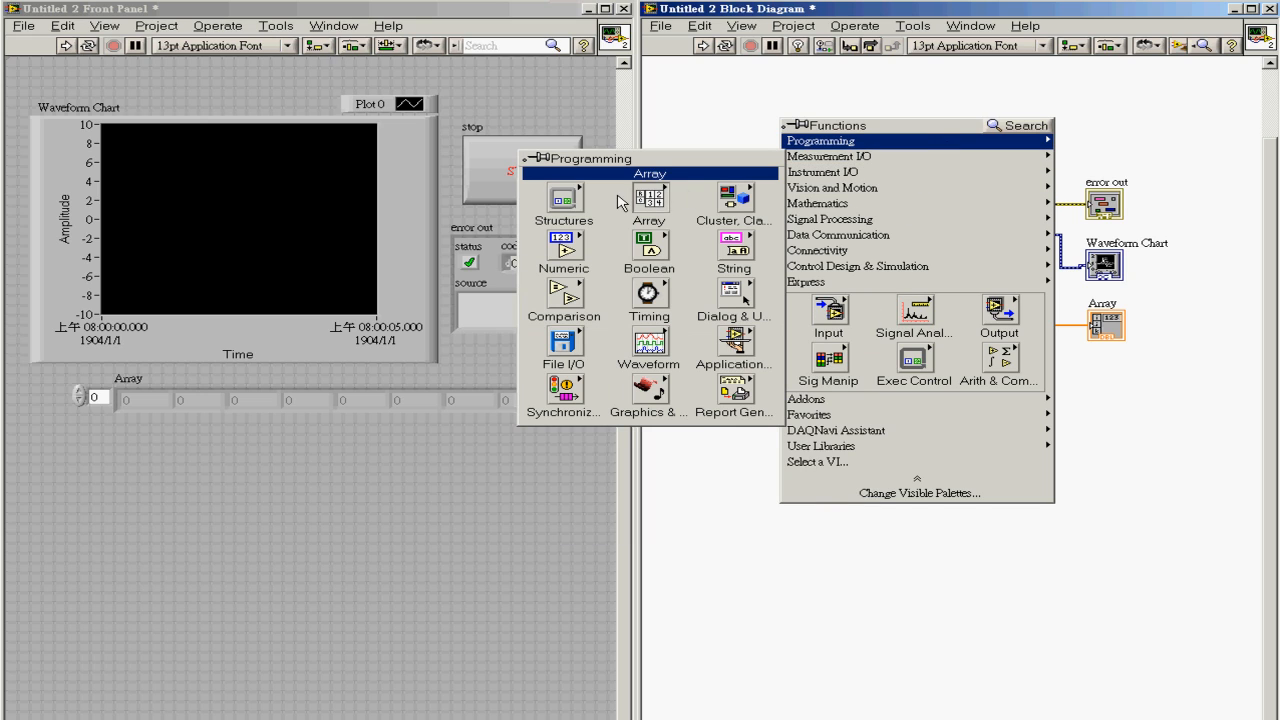
{"action": "left_click", "coordinate": [563, 205]}
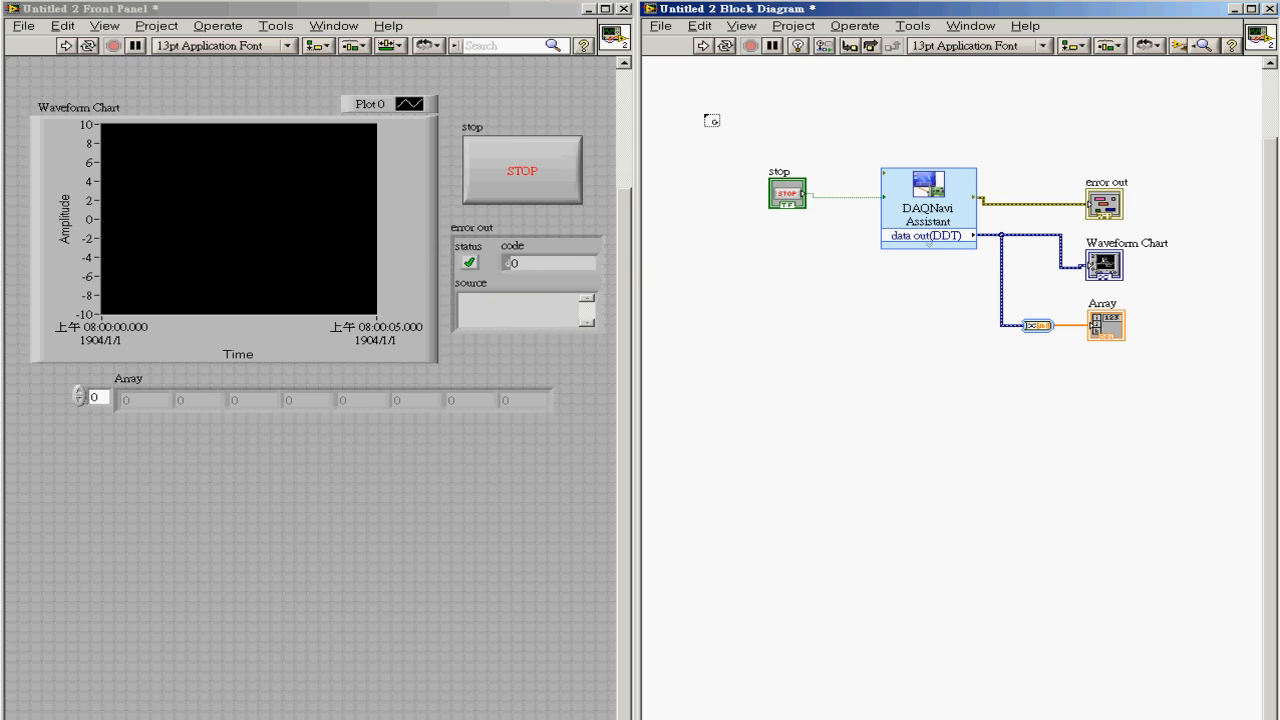
{"action": "left_click_drag", "start_coordinate": [712, 120], "coordinate": [1222, 380]}
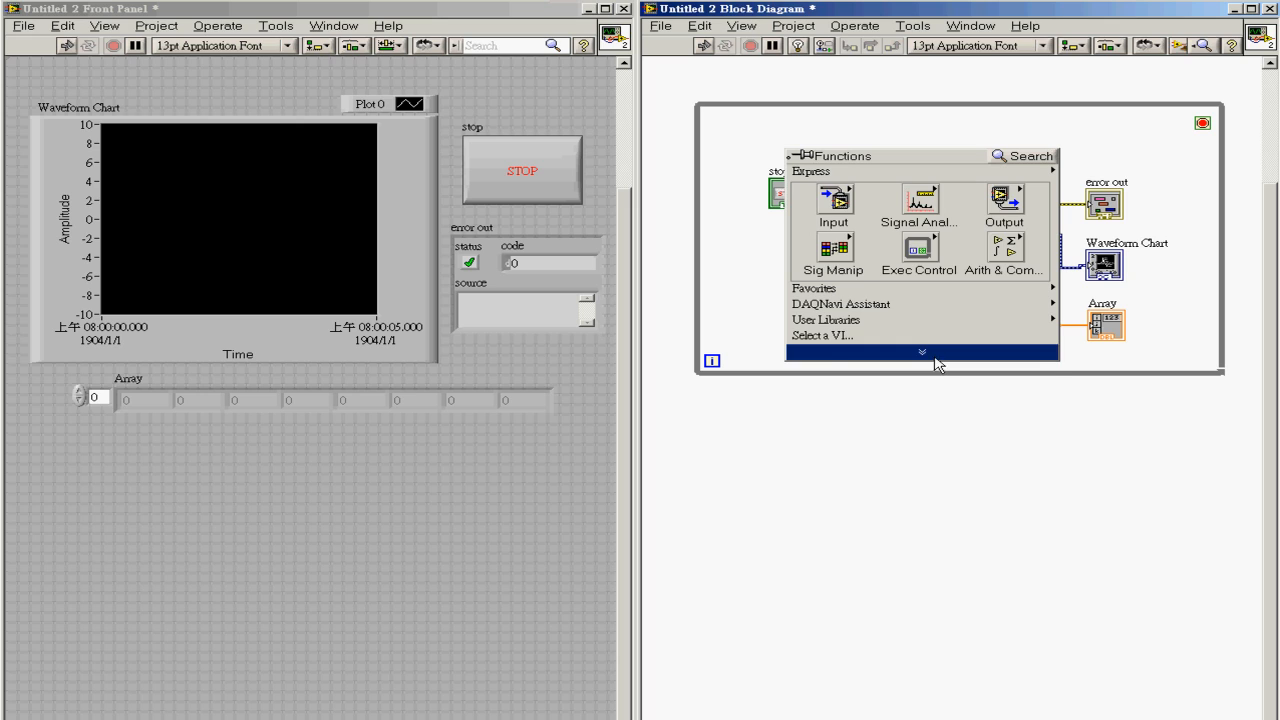
Browse to the Cluster, Class & Variant functions to get Unbundle By Name for error out
{"action": "left_click", "coordinate": [825, 171]}
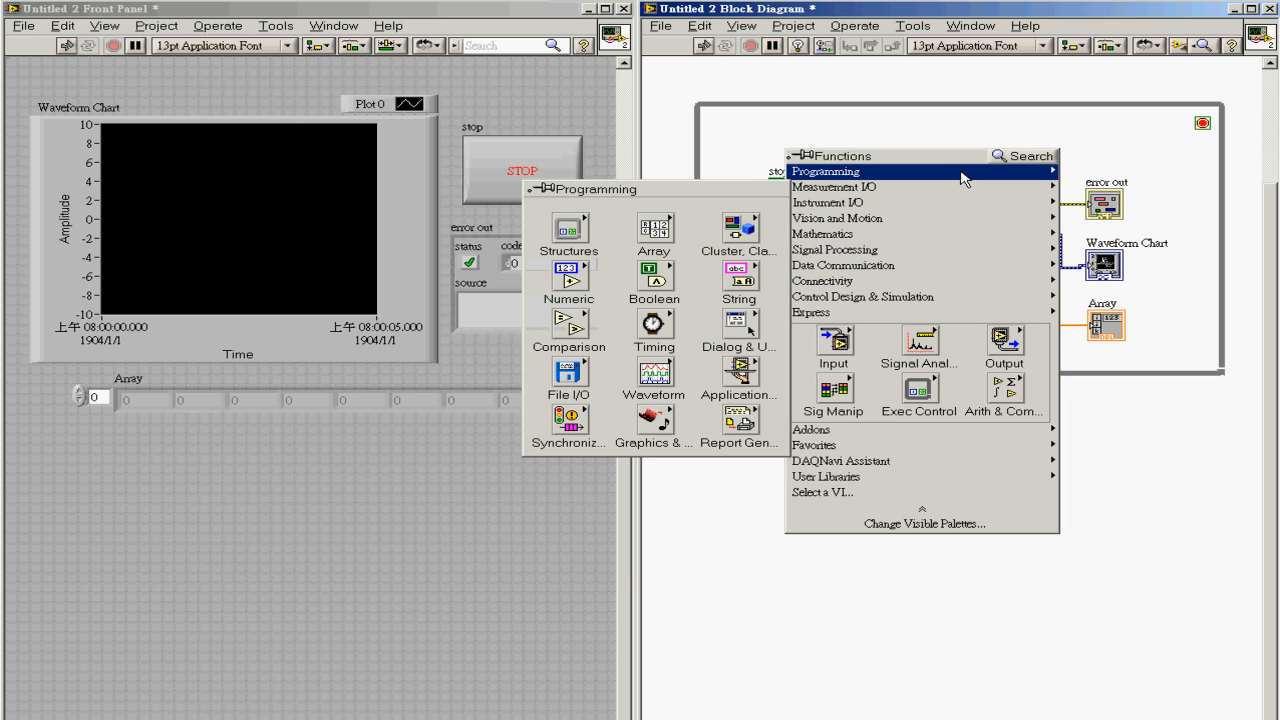
{"action": "left_click", "coordinate": [739, 226]}
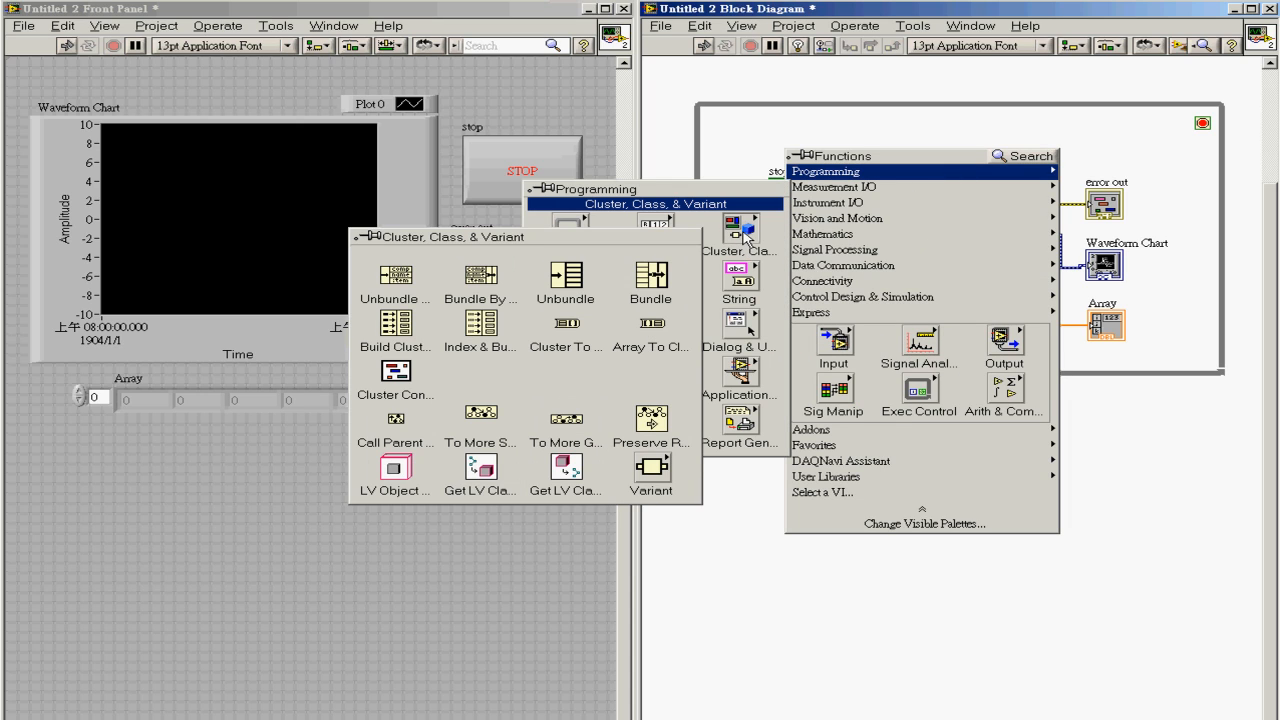
{"action": "mouse_move", "coordinate": [396, 275]}
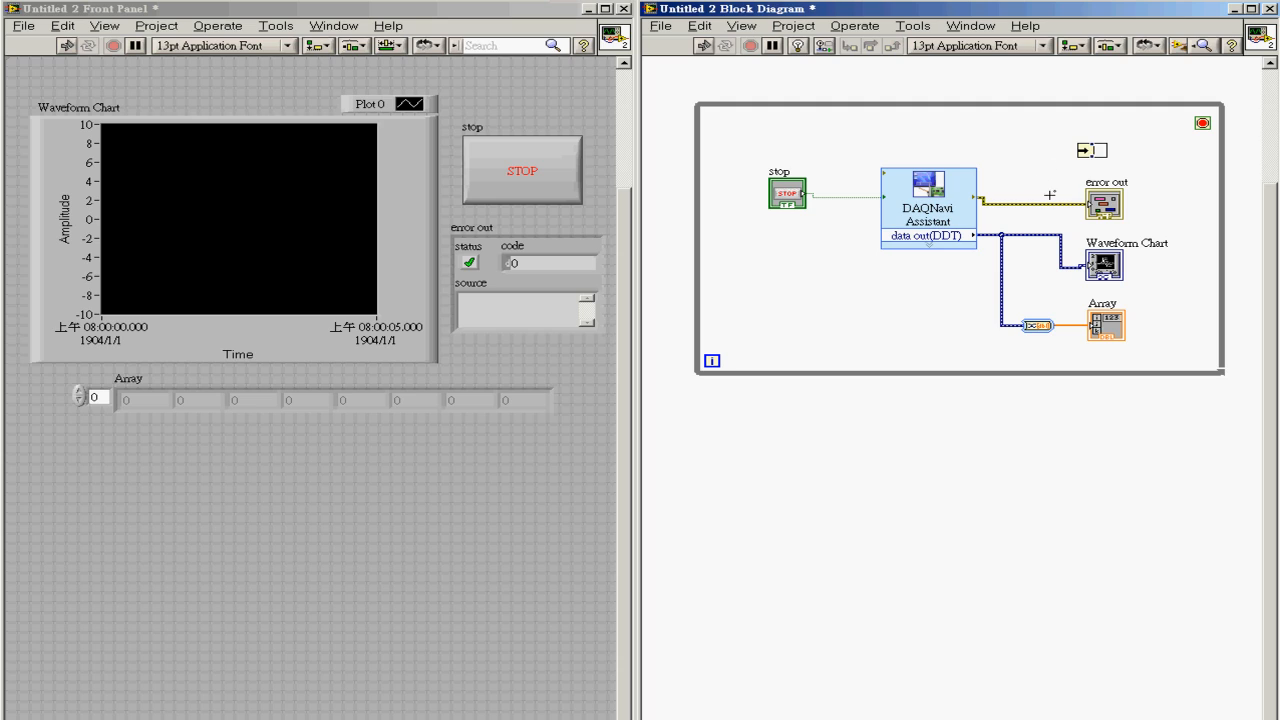
{"action": "mouse_move", "coordinate": [1053, 167]}
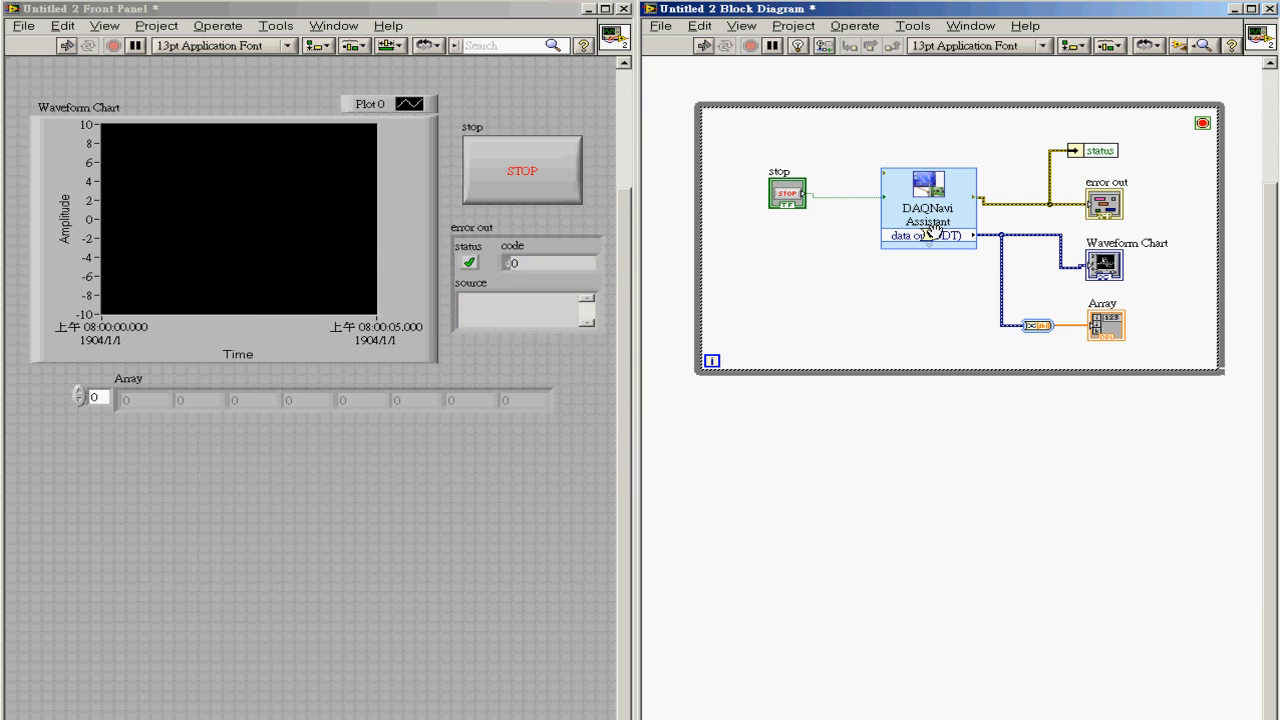
{"action": "mouse_move", "coordinate": [1140, 122]}
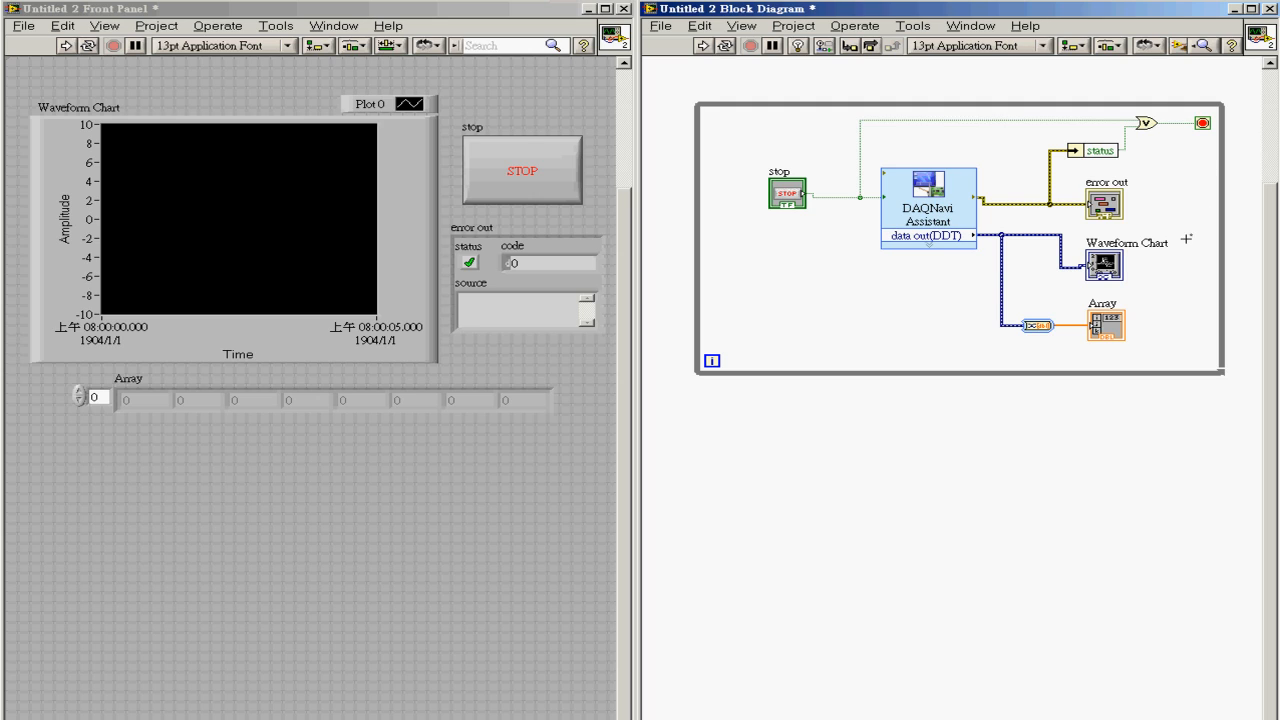
{"action": "mouse_move", "coordinate": [903, 287]}
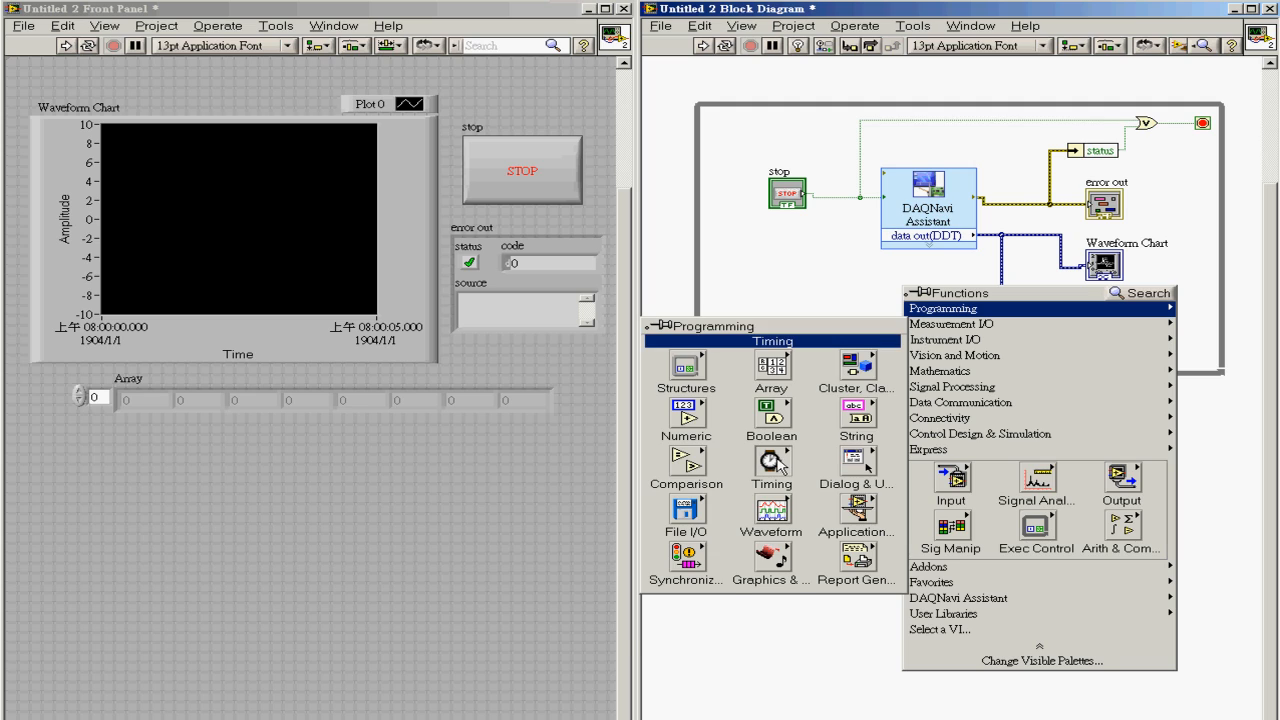
Add a Wait (ms) with constant 100 in the loop and run the VI
{"action": "left_click", "coordinate": [771, 461]}
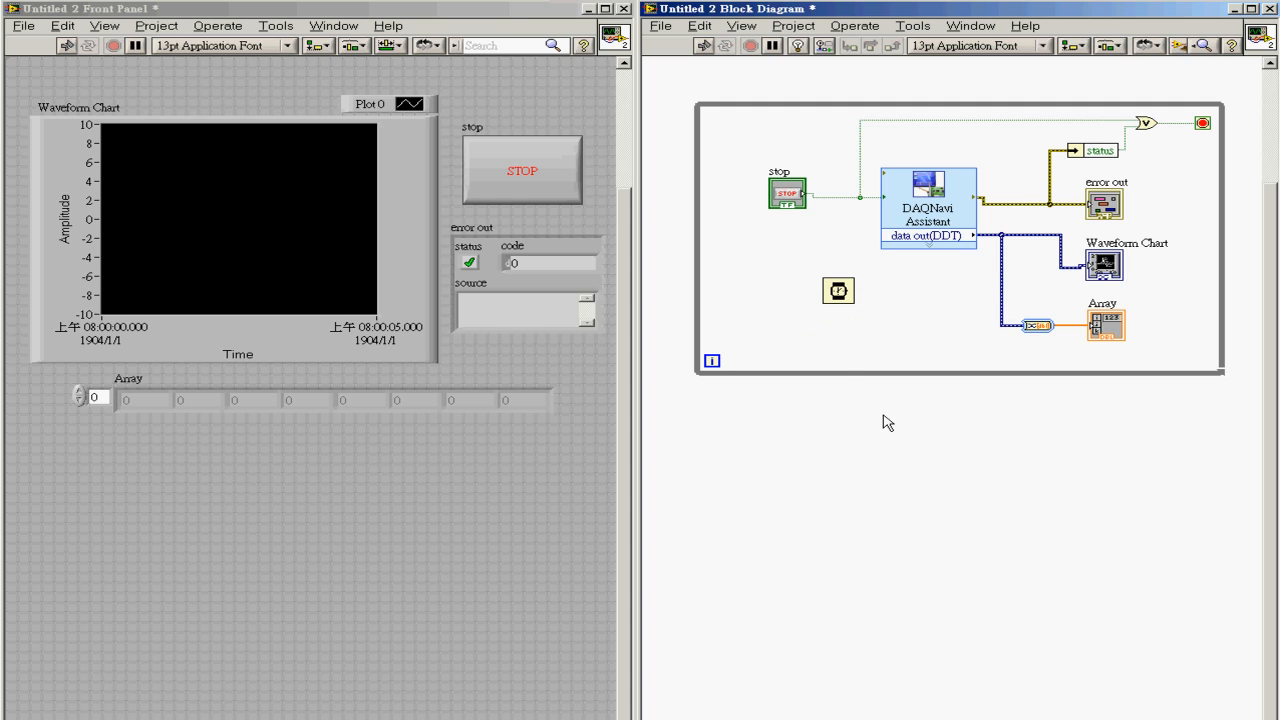
{"action": "mouse_move", "coordinate": [1013, 427]}
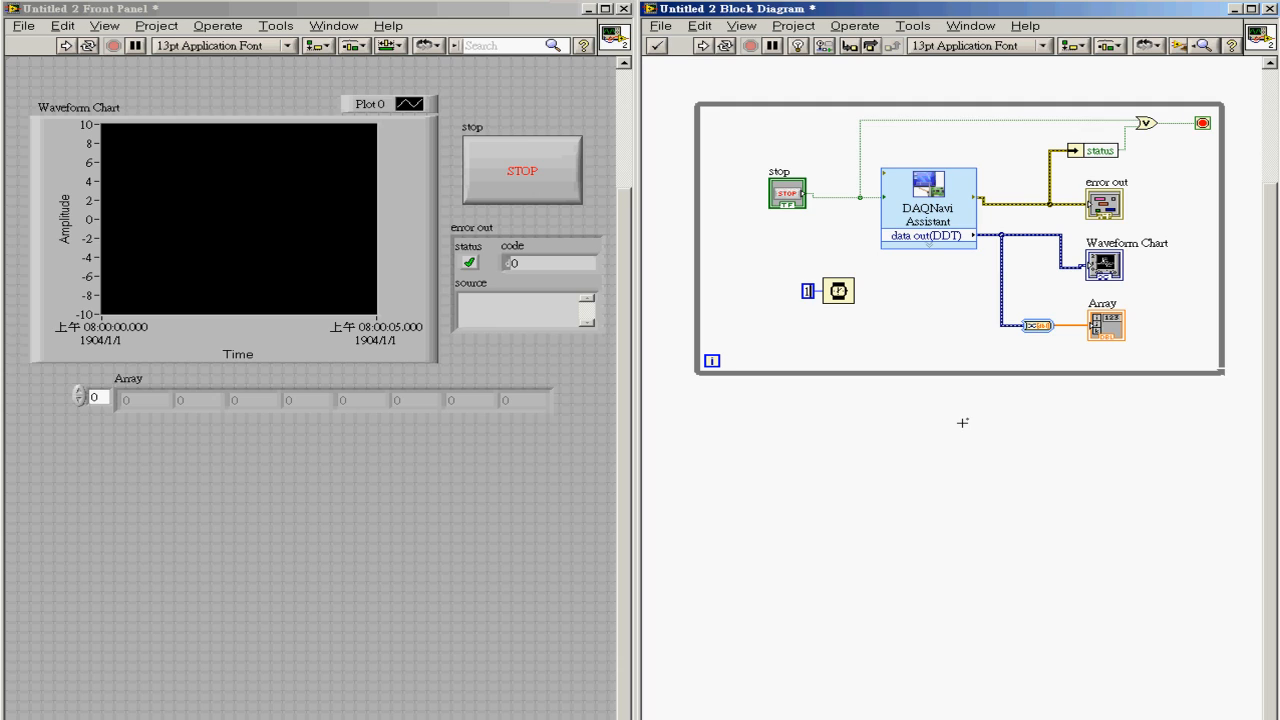
{"action": "type", "text": "100"}
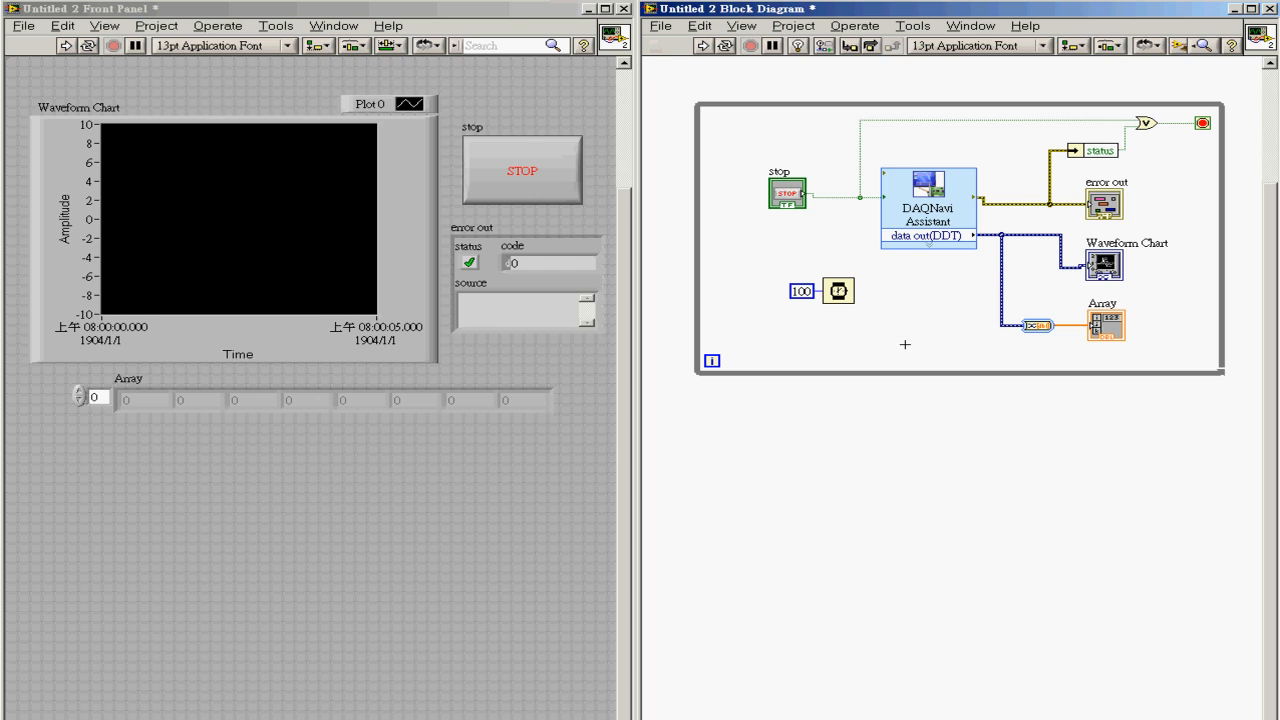
{"action": "mouse_move", "coordinate": [211, 124]}
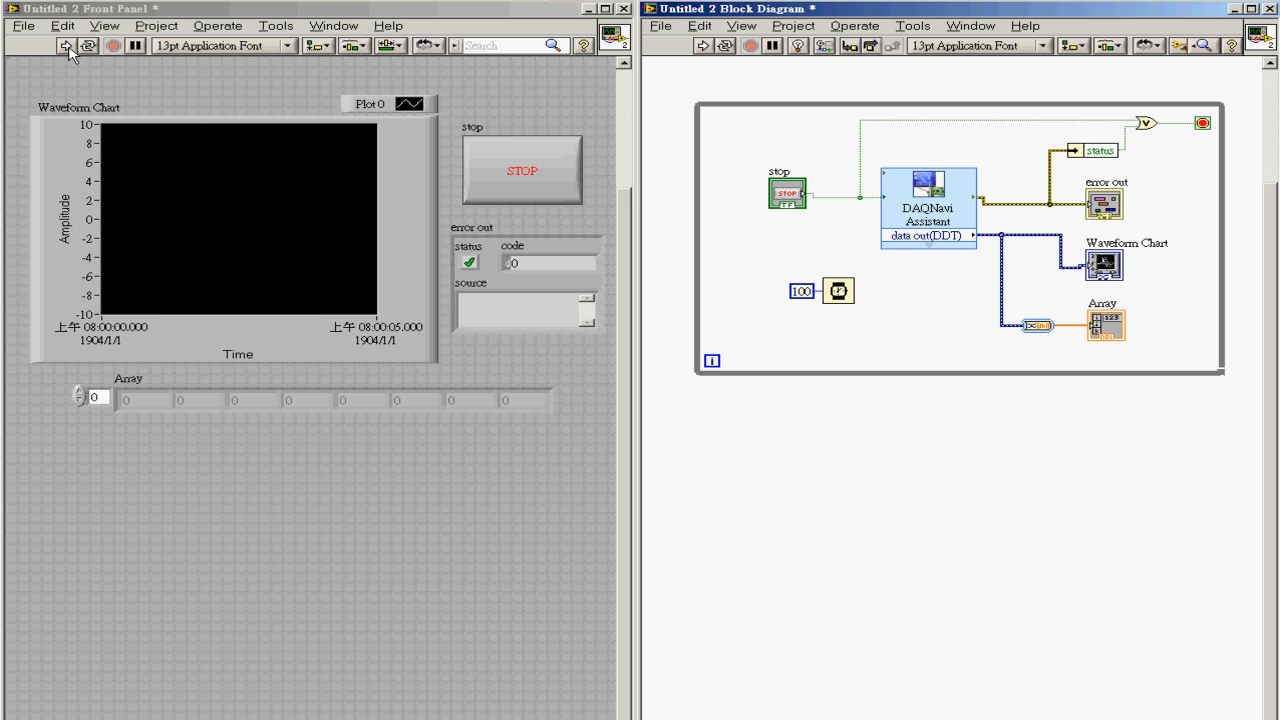
{"action": "left_click", "coordinate": [65, 45]}
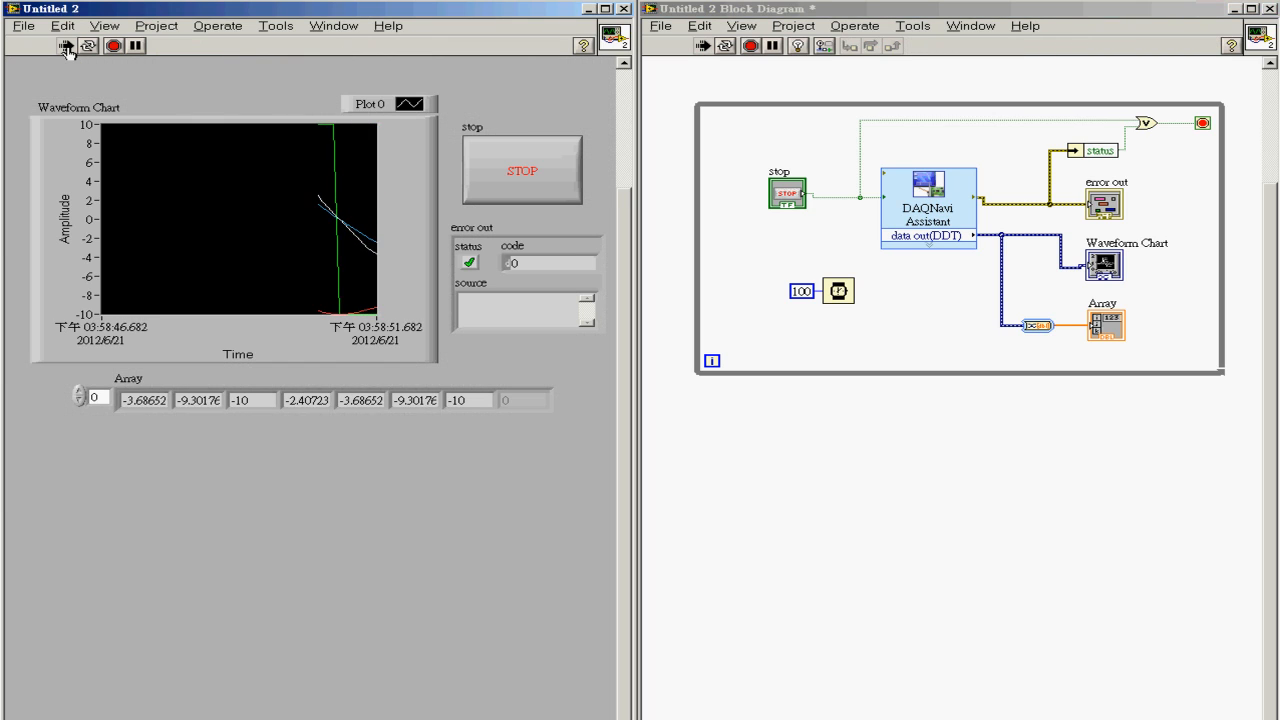